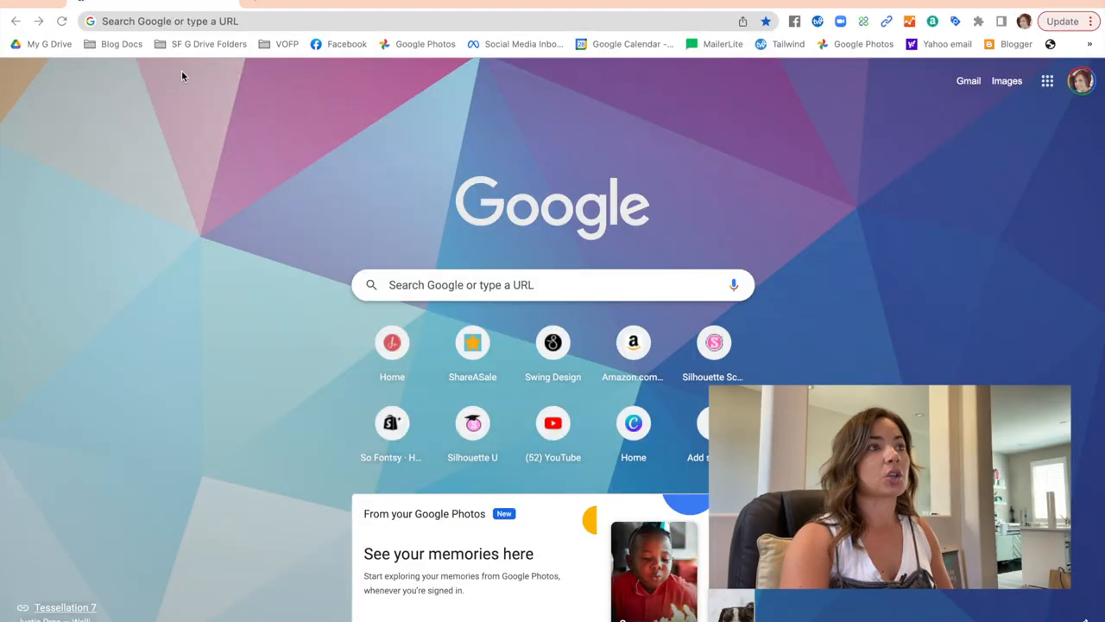
Navigate the current Chrome tab to canva.com
{"action": "type", "text": "an"}
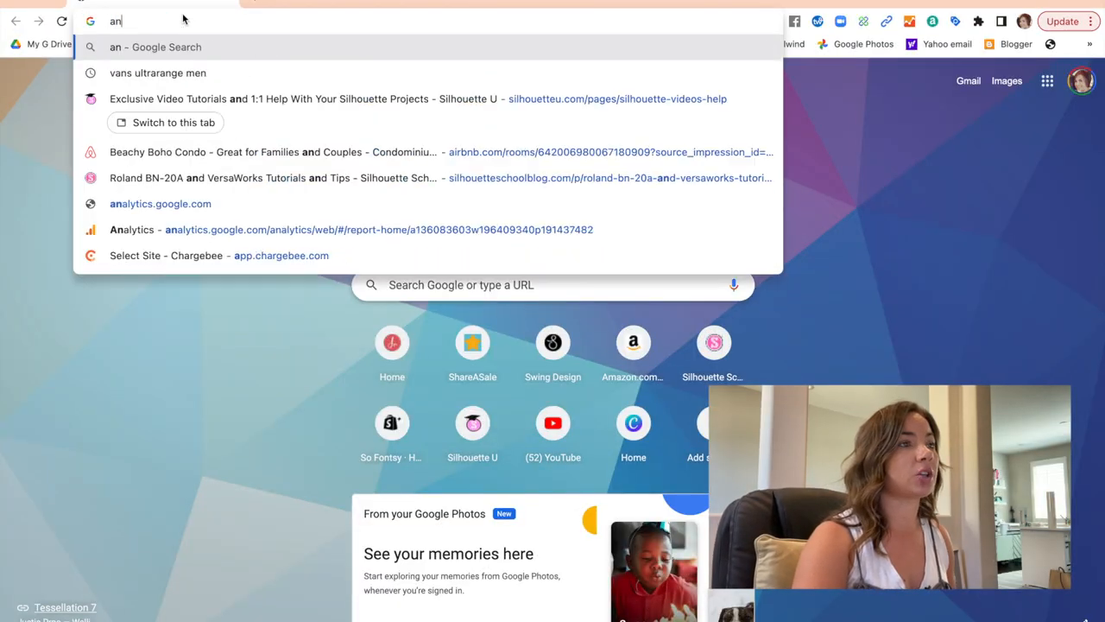
{"action": "type", "text": "canva.com"}
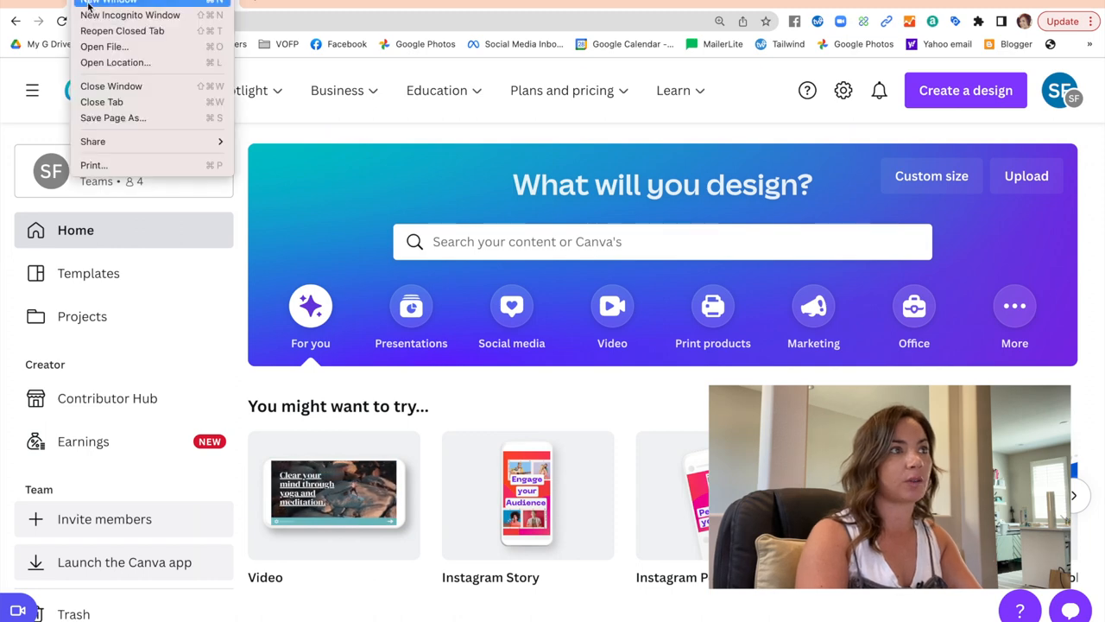
Load canva.com in a new incognito window and choose Create a design
{"action": "left_click", "coordinate": [129, 14]}
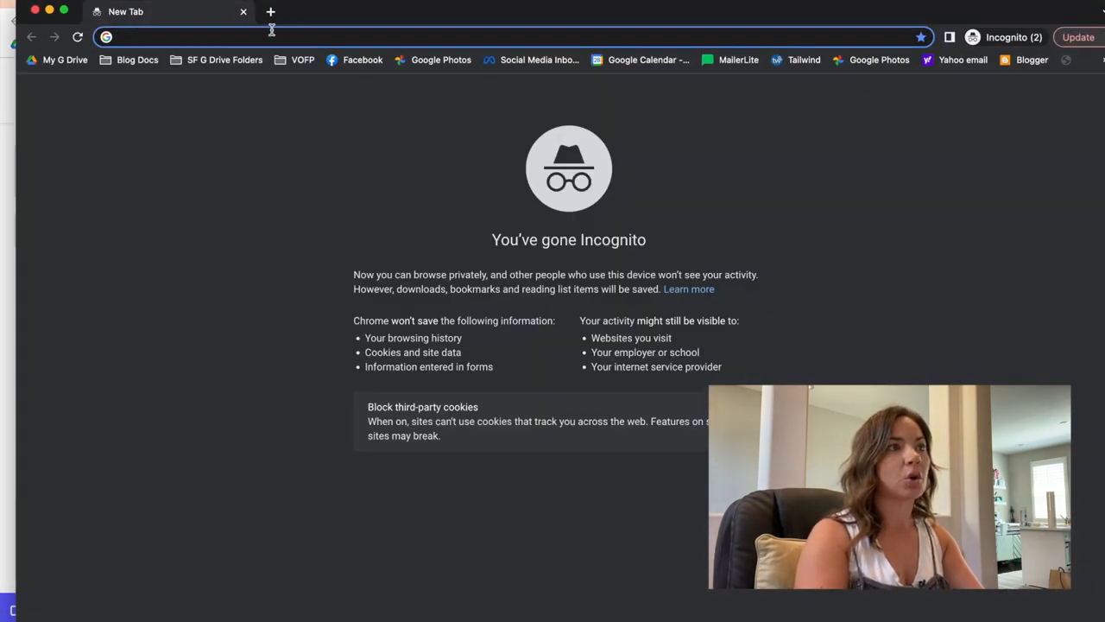
{"action": "type", "text": "canva.com"}
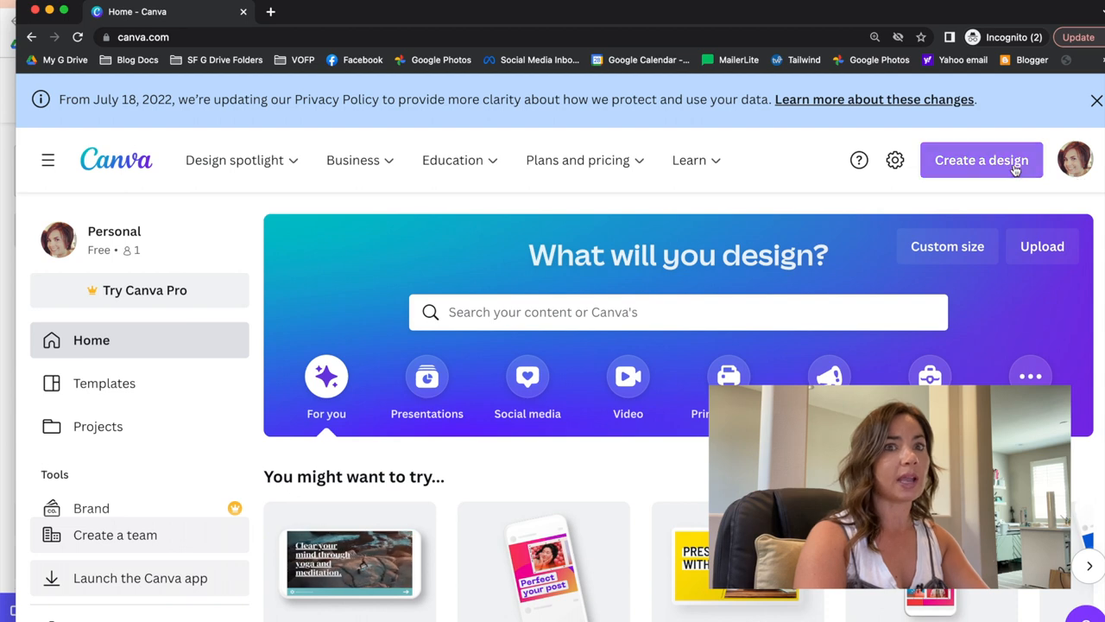
{"action": "mouse_move", "coordinate": [100, 248]}
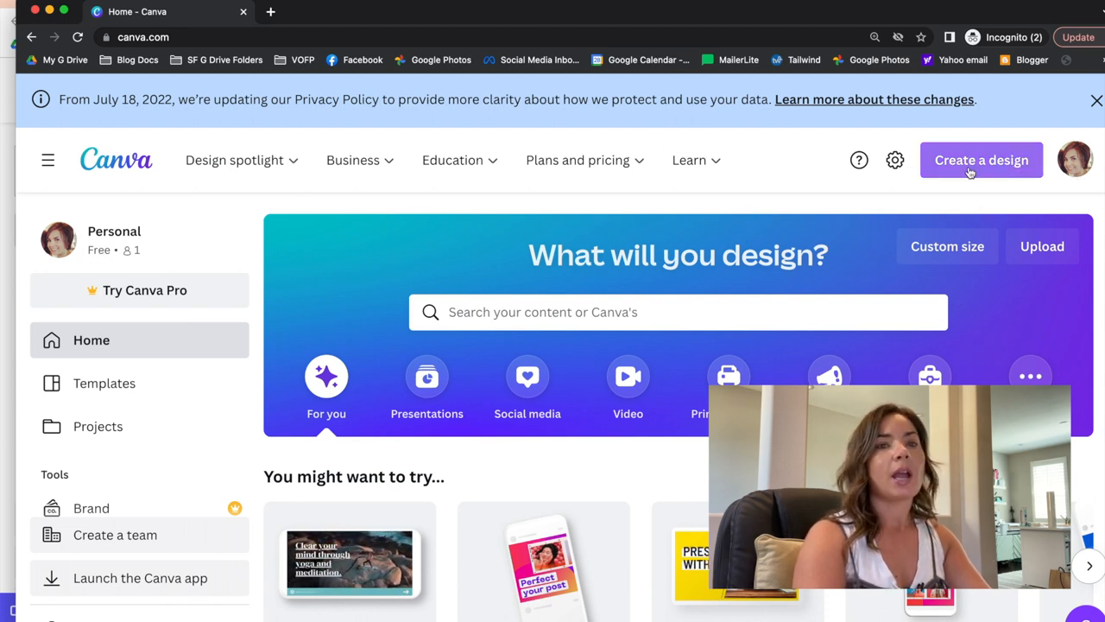
{"action": "left_click", "coordinate": [981, 159]}
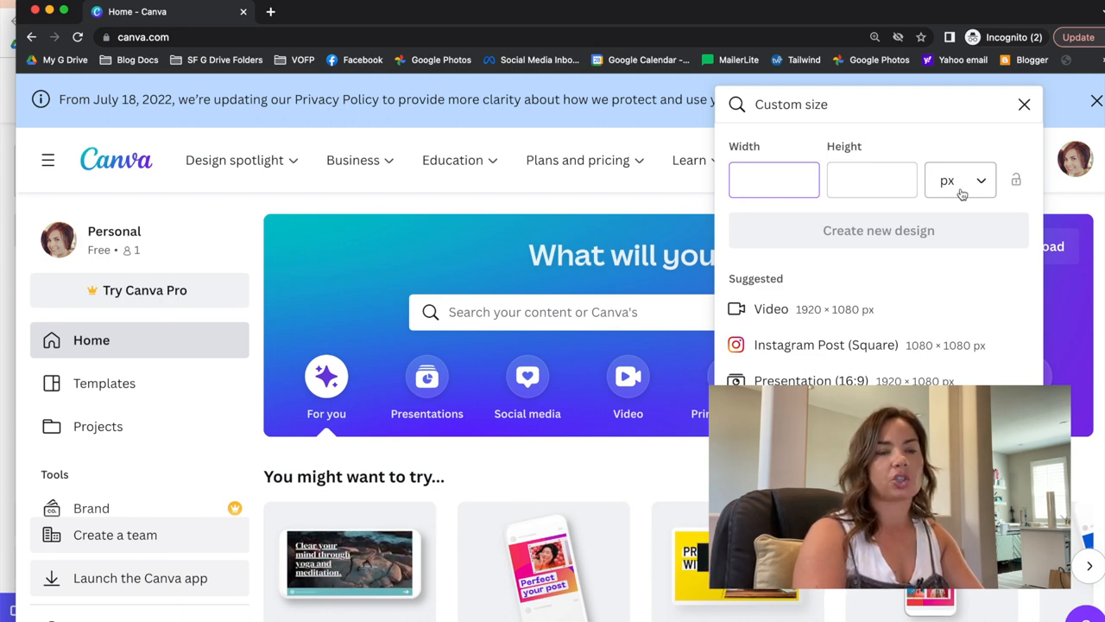
Create a custom blank design of 10 in width by 10 in height
{"action": "left_click", "coordinate": [961, 180]}
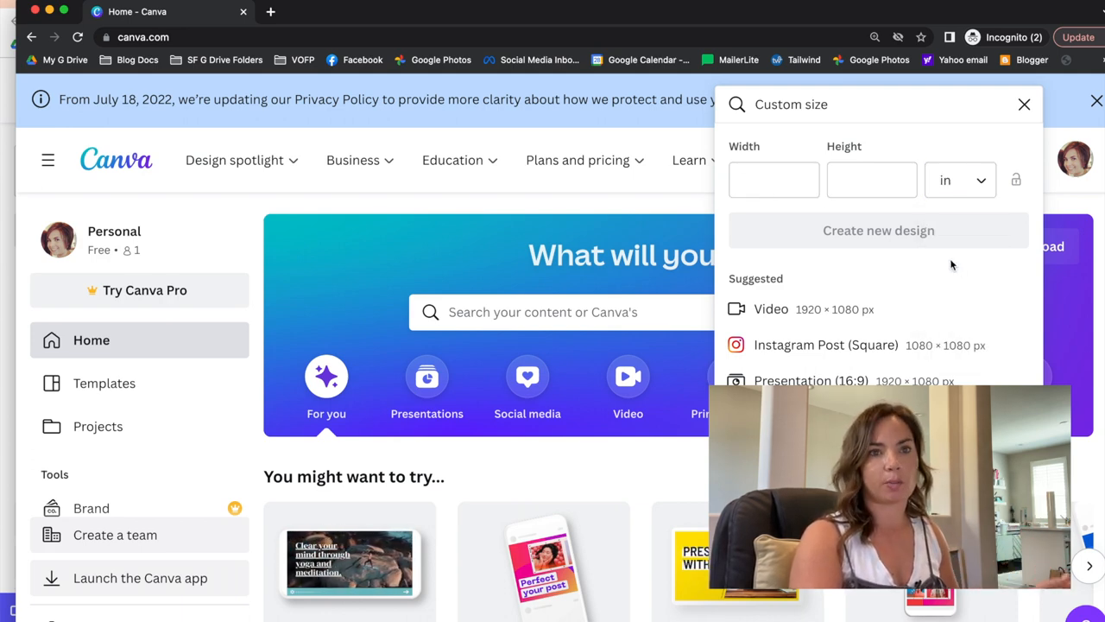
{"action": "type", "text": "10"}
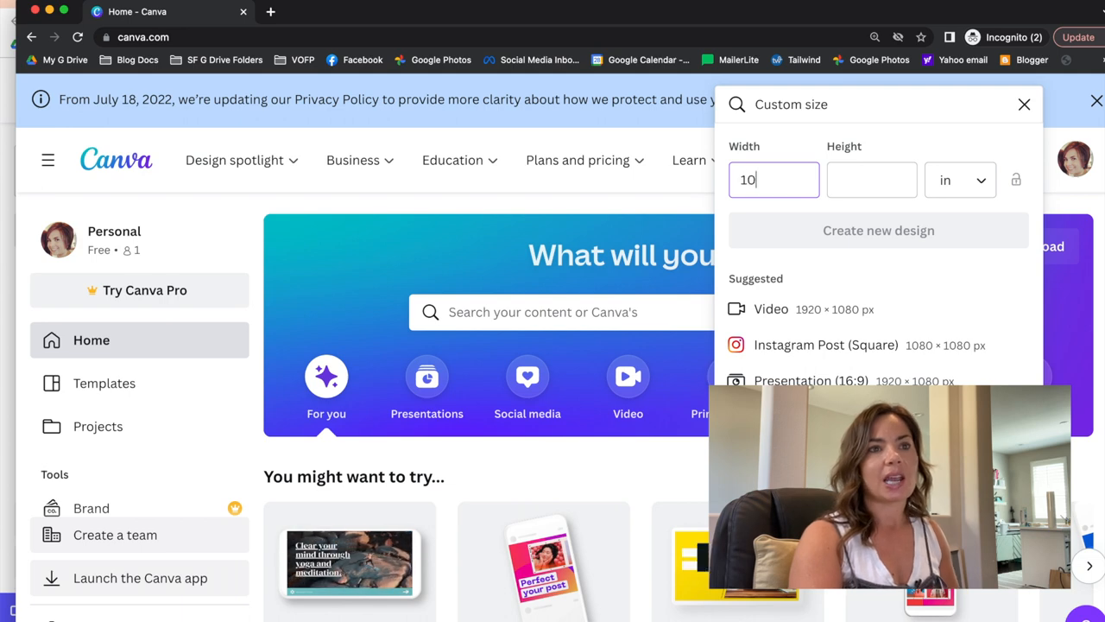
{"action": "type", "text": "10"}
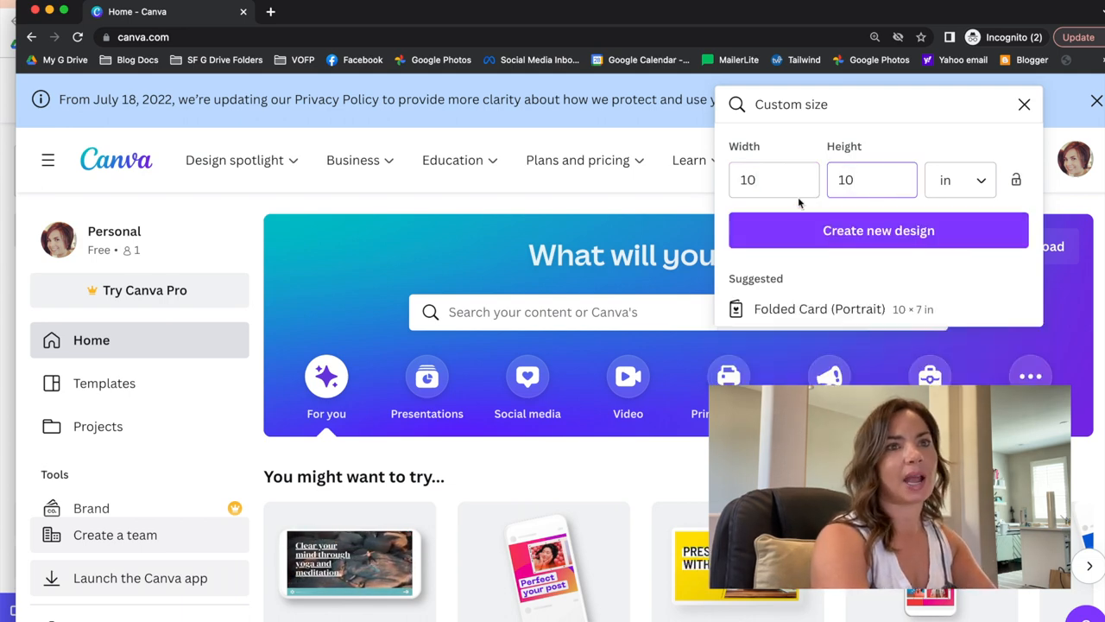
{"action": "left_click", "coordinate": [878, 230]}
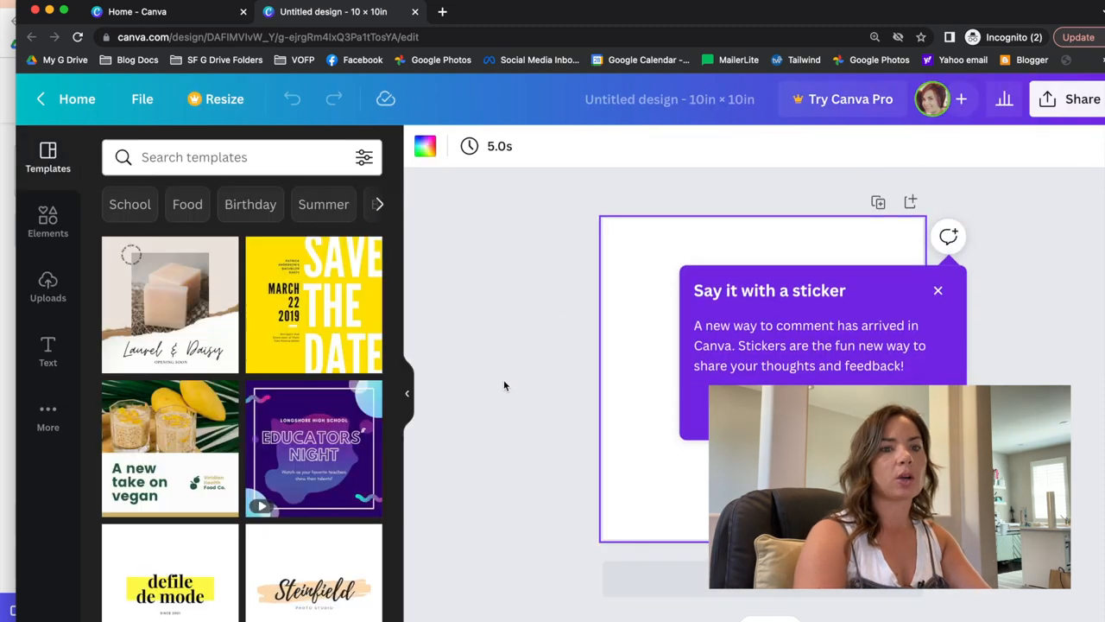
Upload the Good Vibes Only image from the Good Vibes folder in Downloads into Uploads
{"action": "left_click", "coordinate": [938, 290]}
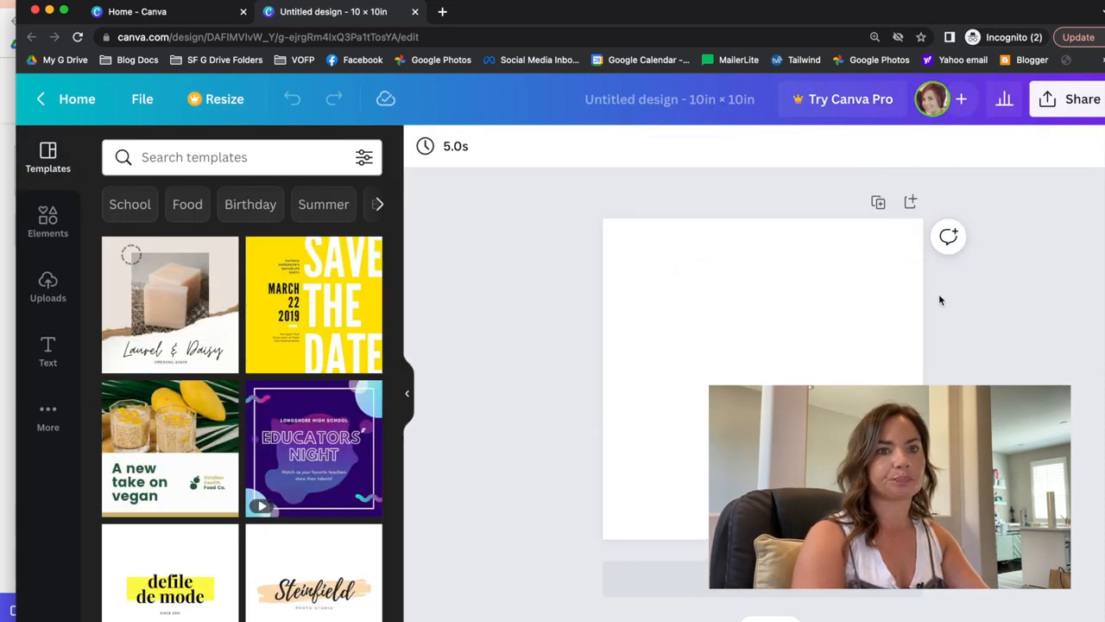
{"action": "mouse_move", "coordinate": [131, 314]}
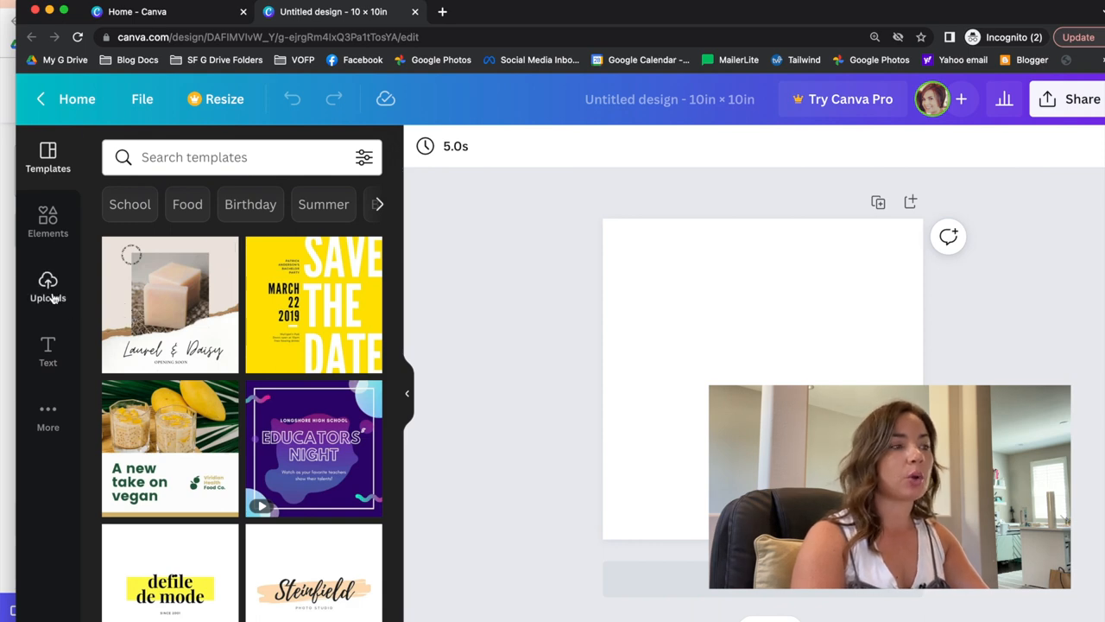
{"action": "left_click", "coordinate": [49, 287]}
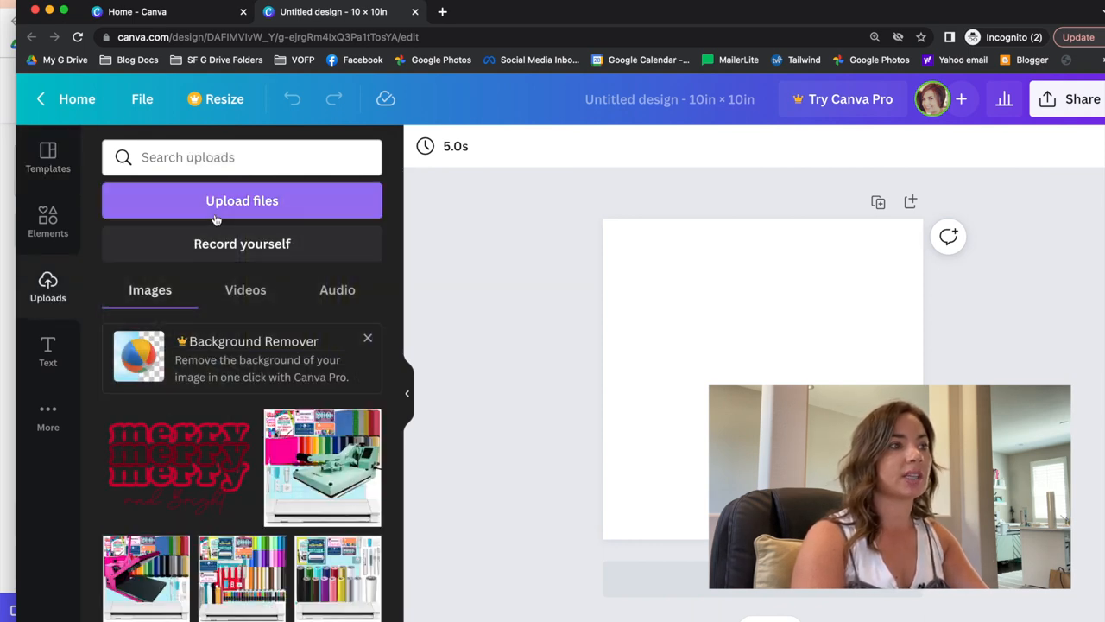
{"action": "left_click", "coordinate": [242, 200]}
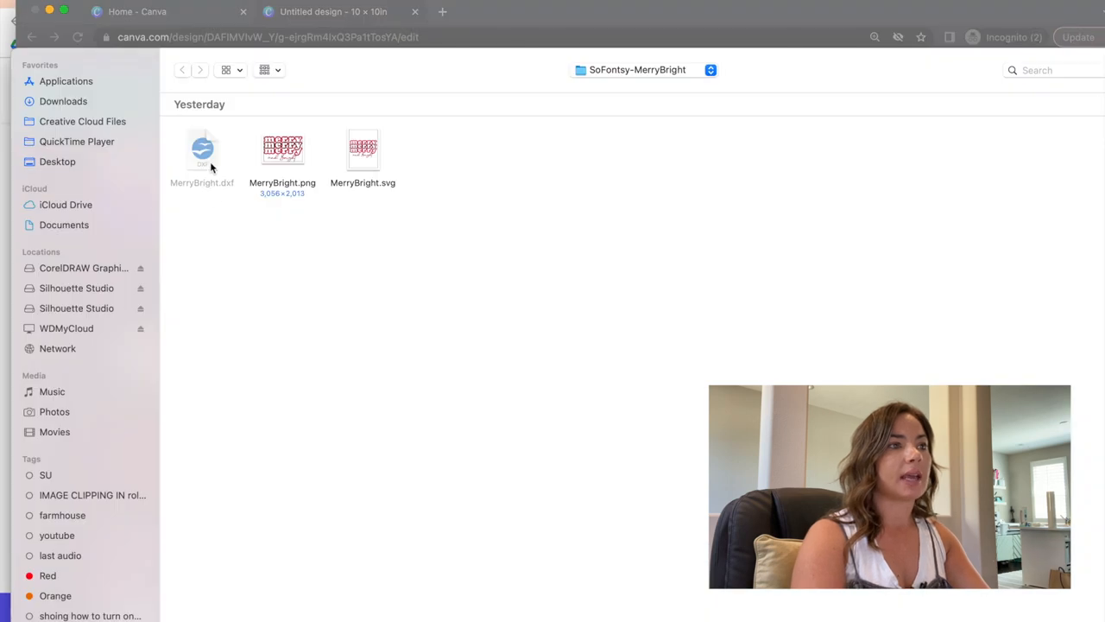
{"action": "left_click", "coordinate": [62, 100]}
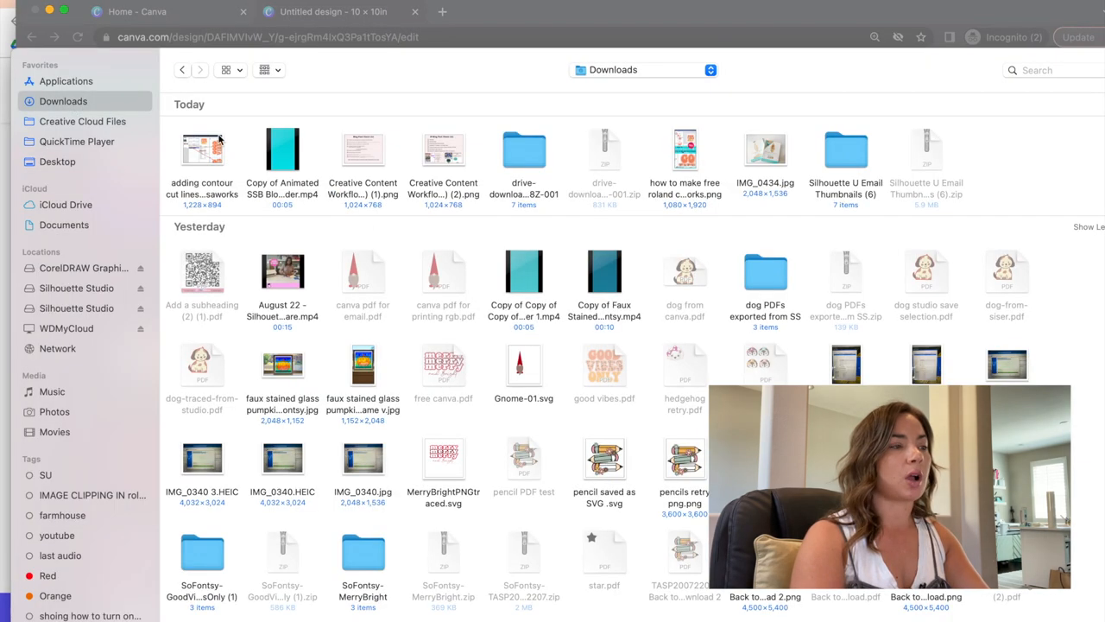
{"action": "mouse_move", "coordinate": [480, 232]}
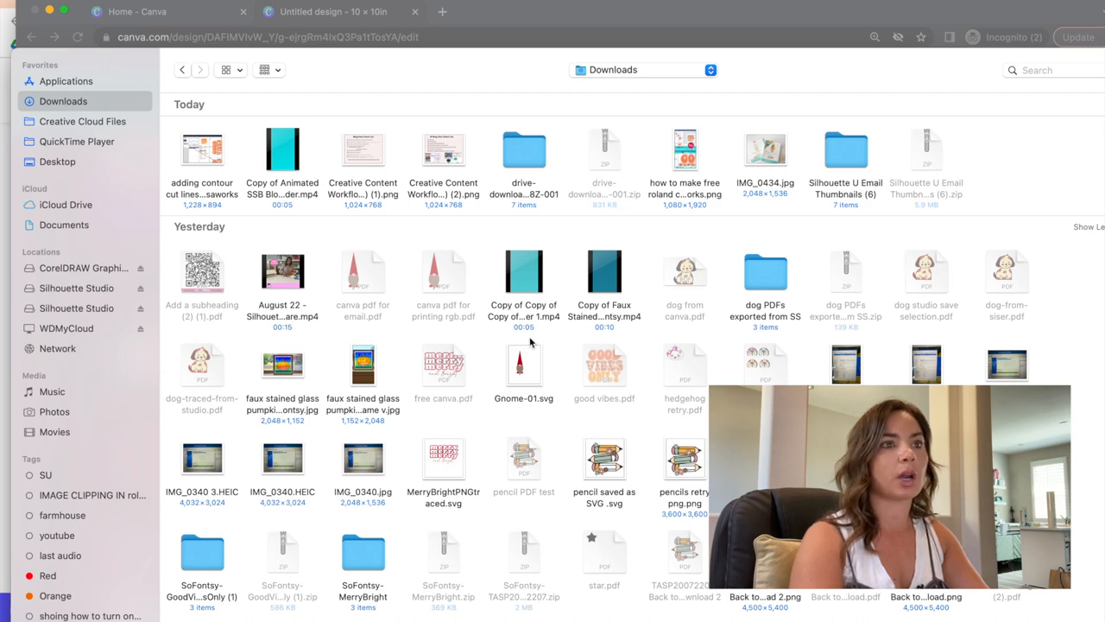
{"action": "scroll", "scroll_direction": "down", "scroll_amount": 3}
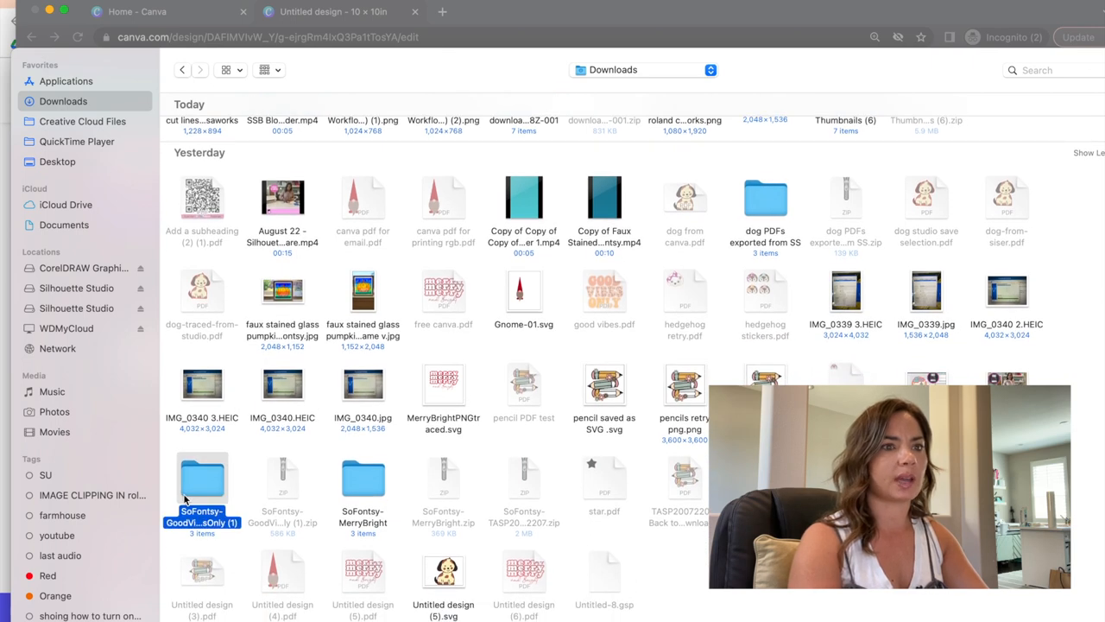
{"action": "double_click", "coordinate": [202, 480]}
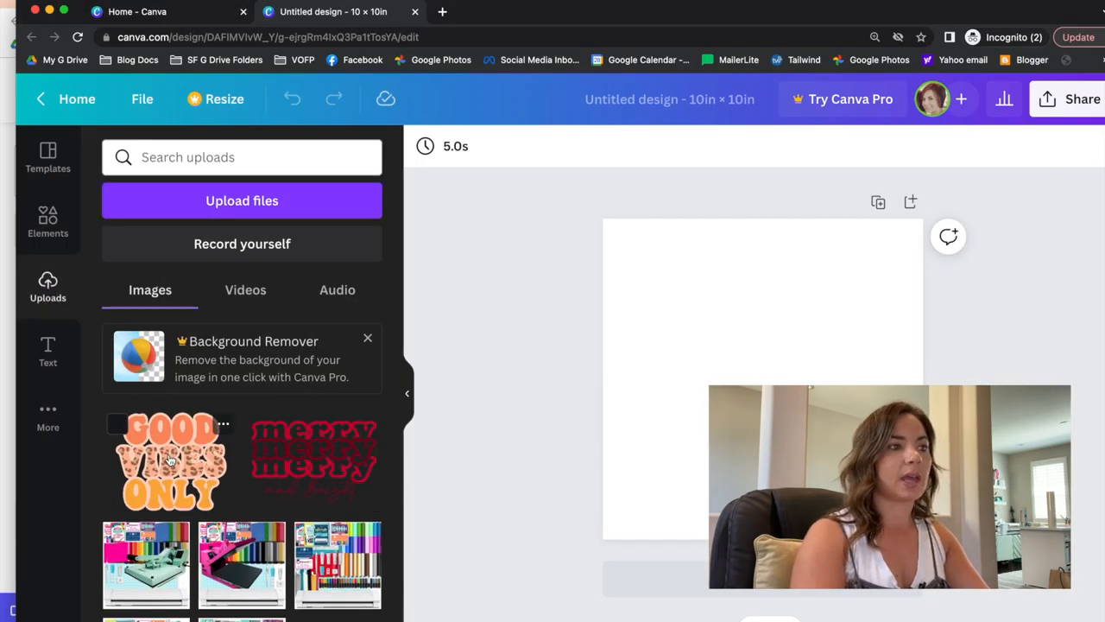
Add the Good Vibes Only graphic to the canvas and scale it up to fill the page
{"action": "left_click", "coordinate": [169, 460]}
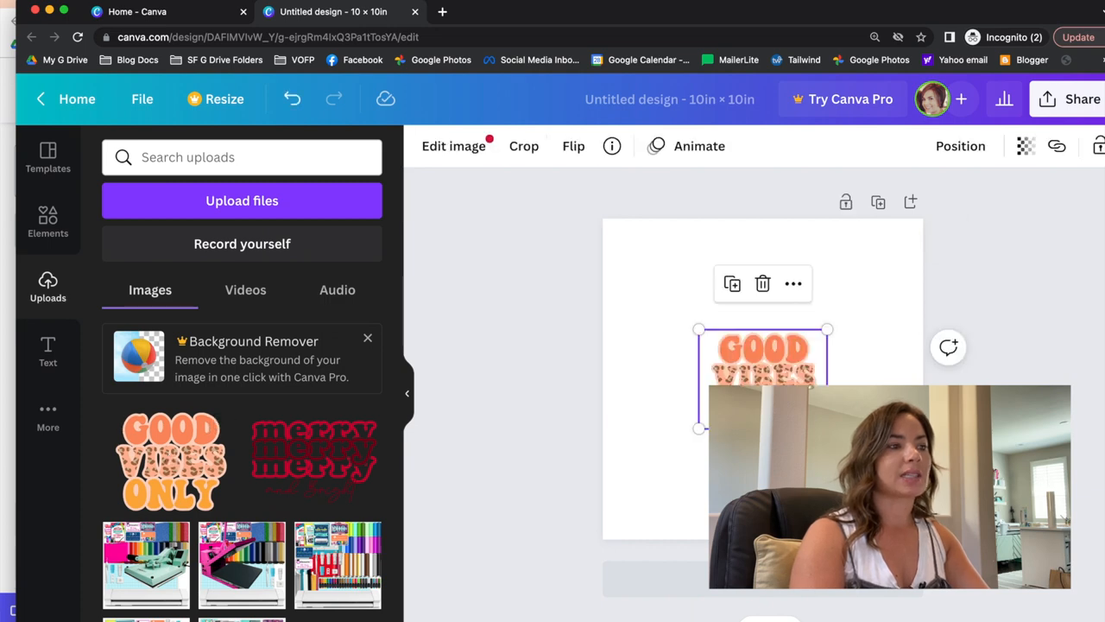
{"action": "left_click_drag", "start_coordinate": [700, 330], "coordinate": [603, 256]}
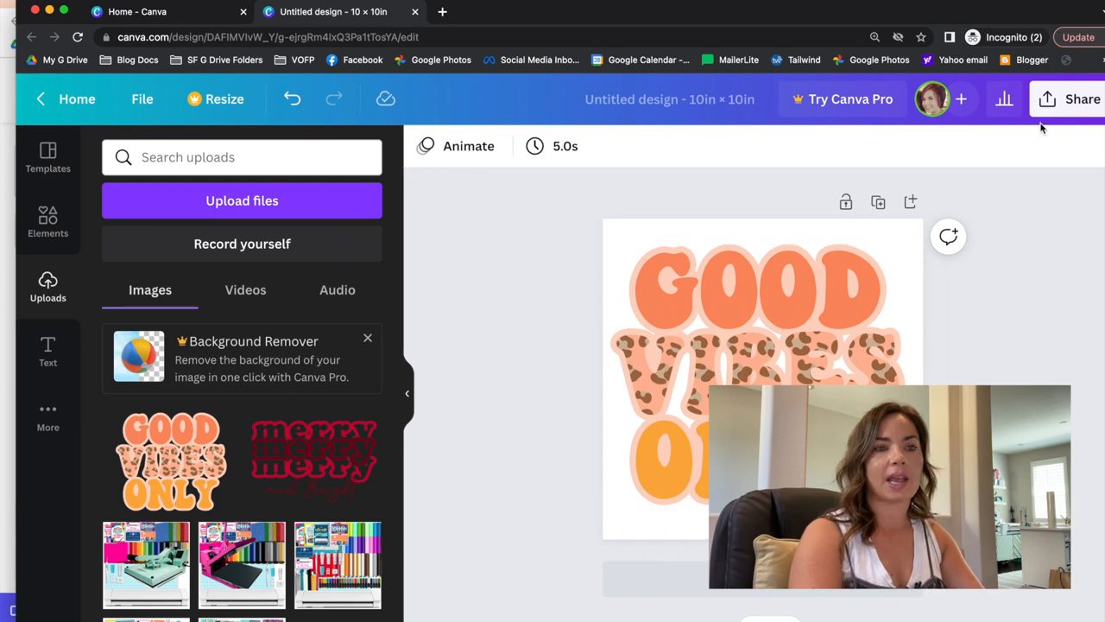
Select PDF Print as the file type in the design's Download options
{"action": "left_click", "coordinate": [1081, 99]}
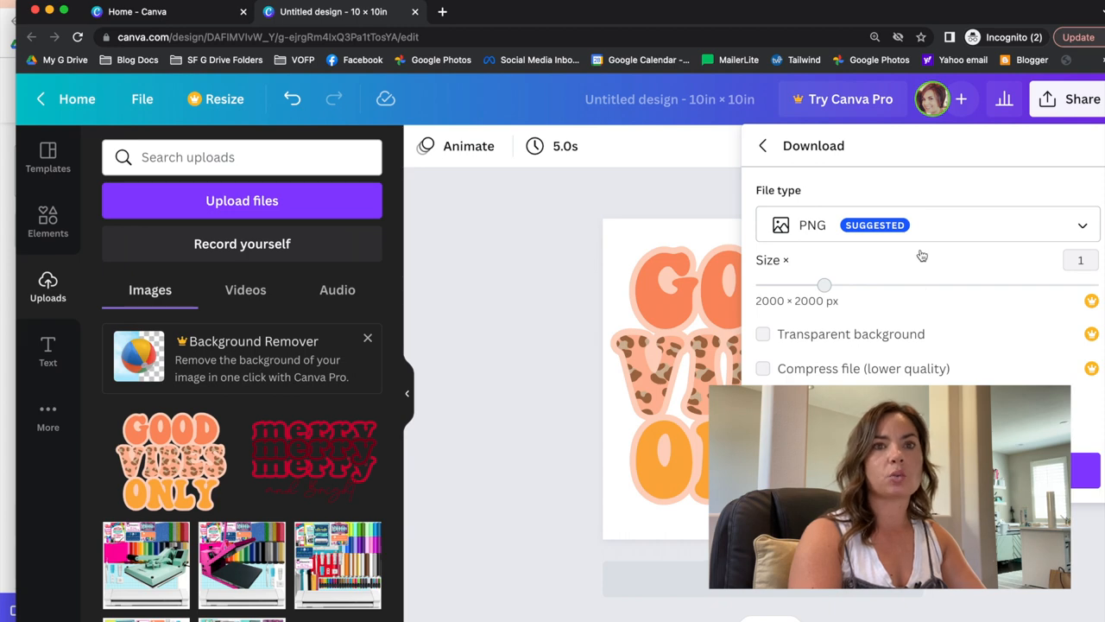
{"action": "left_click", "coordinate": [926, 224]}
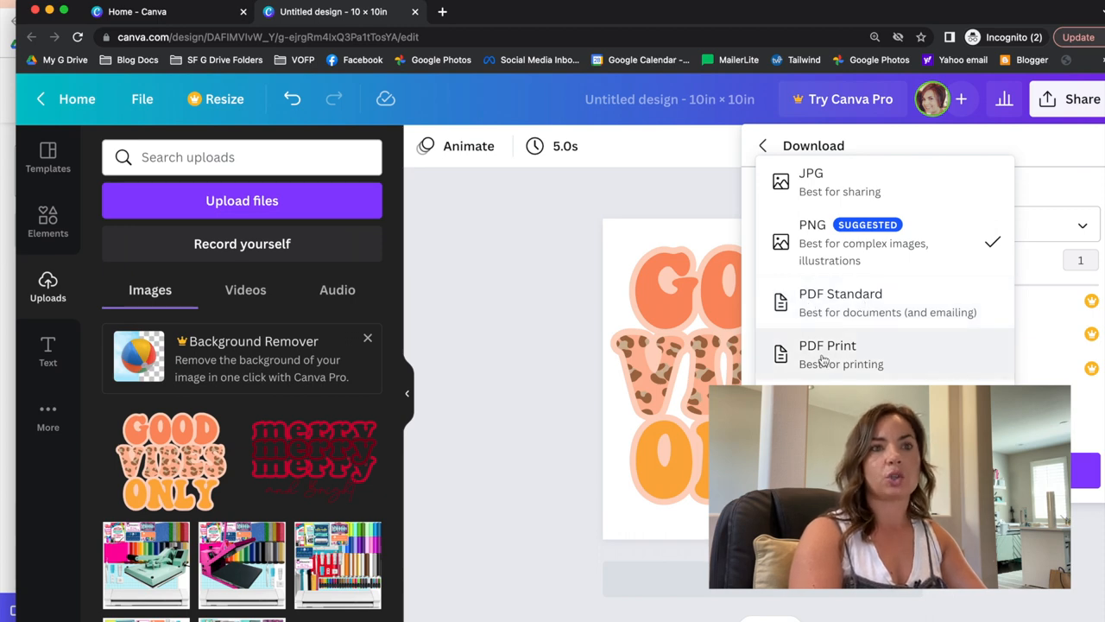
{"action": "left_click", "coordinate": [827, 354]}
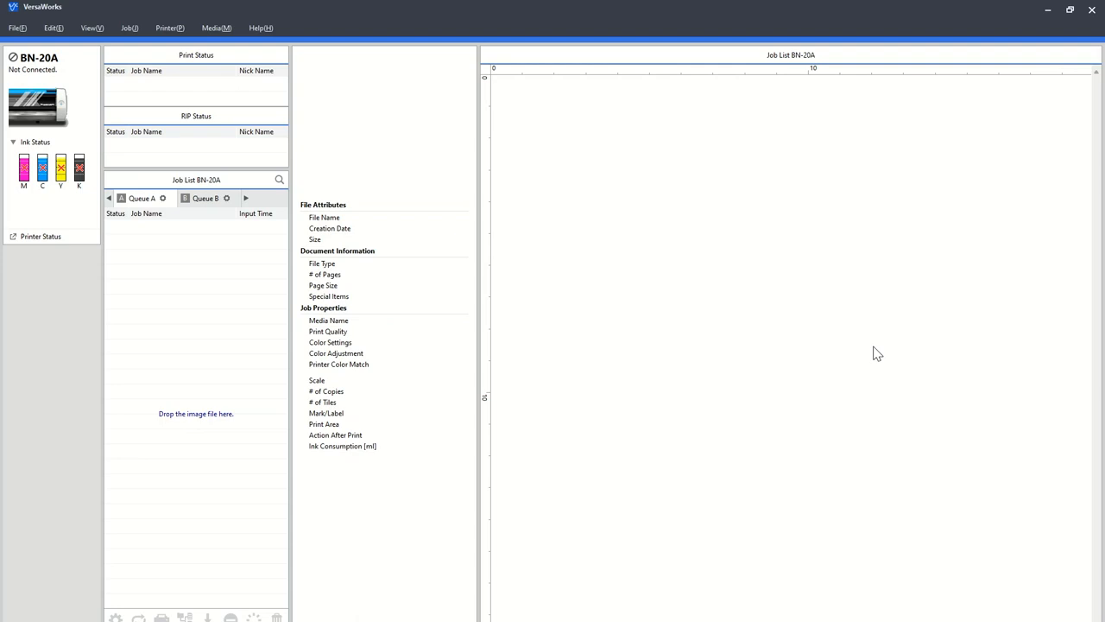
{"action": "mouse_move", "coordinate": [117, 114]}
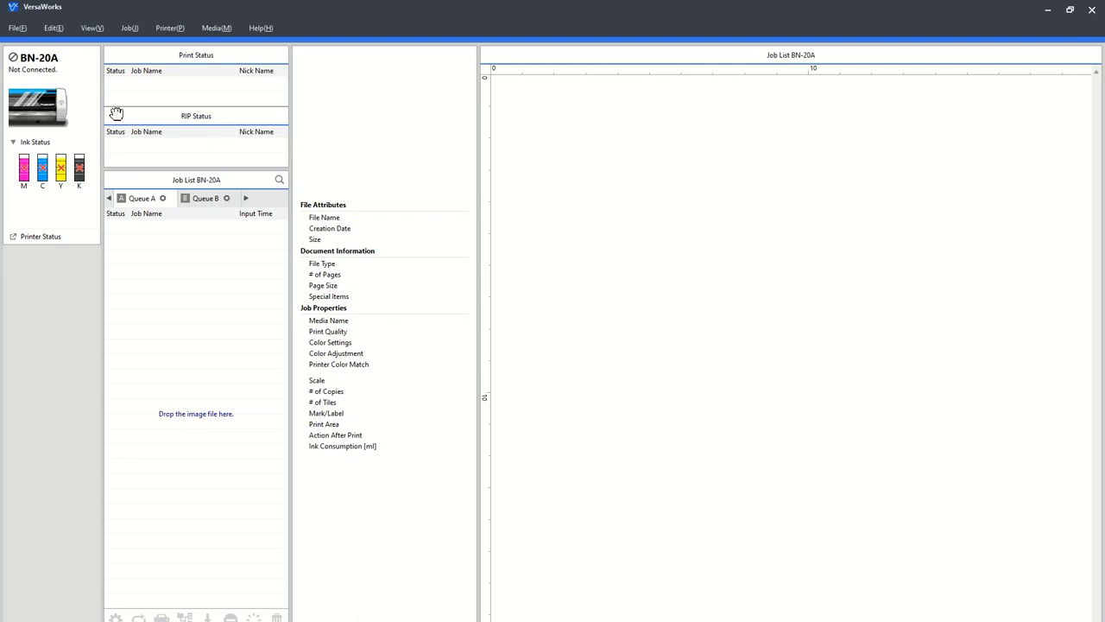
Reveal the Add Job to Queue choices (Queues A–E) from the File menu
{"action": "left_click", "coordinate": [17, 28]}
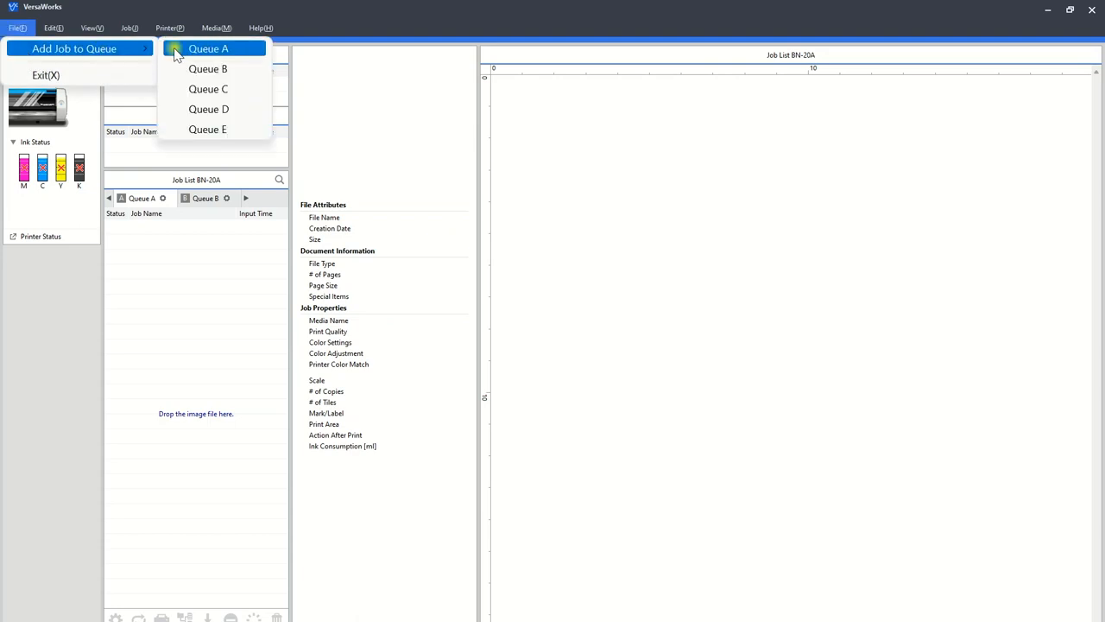
{"action": "left_click", "coordinate": [207, 49]}
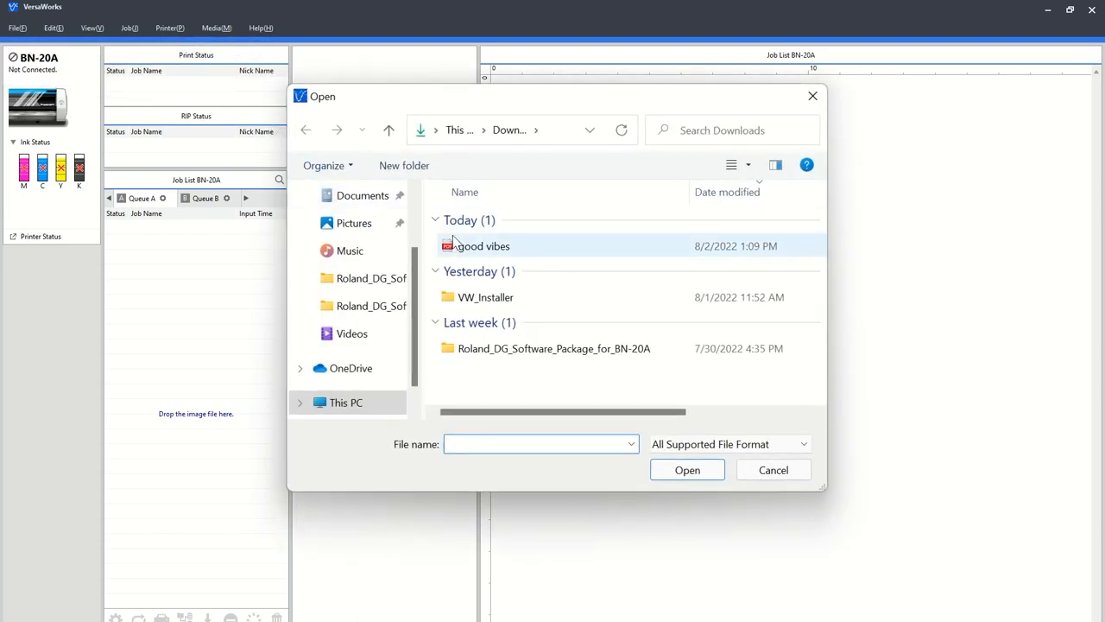
{"action": "mouse_move", "coordinate": [483, 246]}
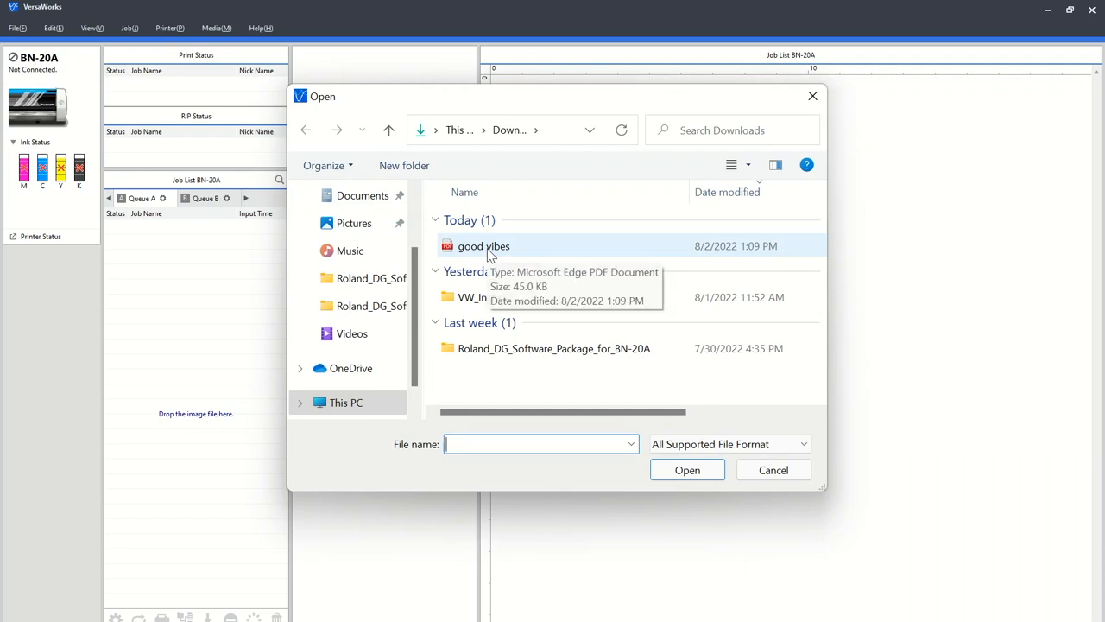
{"action": "left_click", "coordinate": [483, 245]}
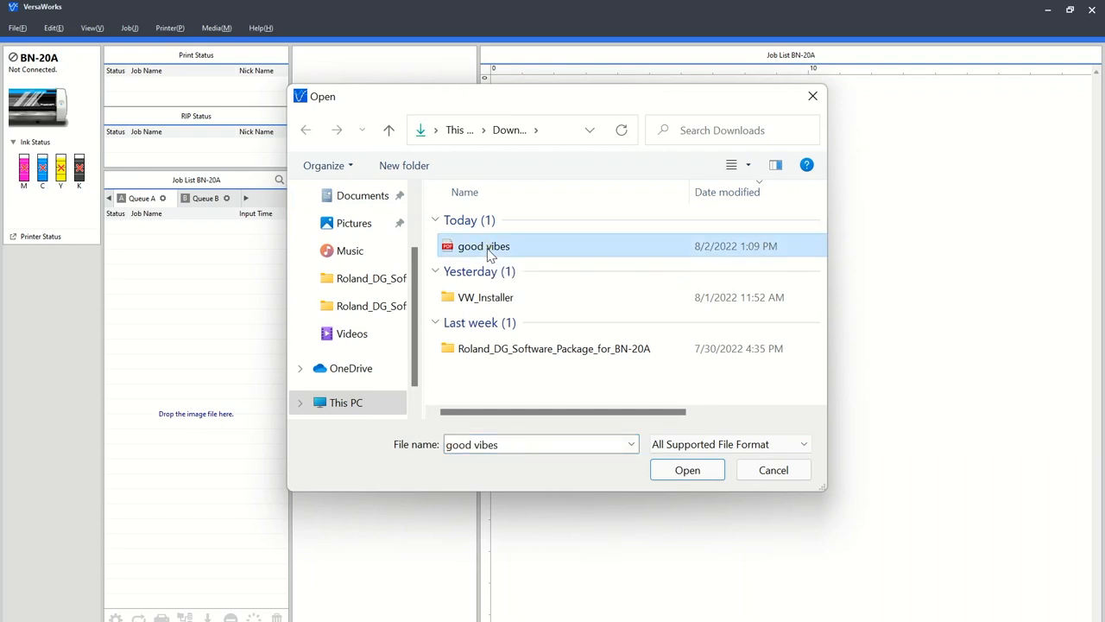
{"action": "left_click", "coordinate": [687, 470]}
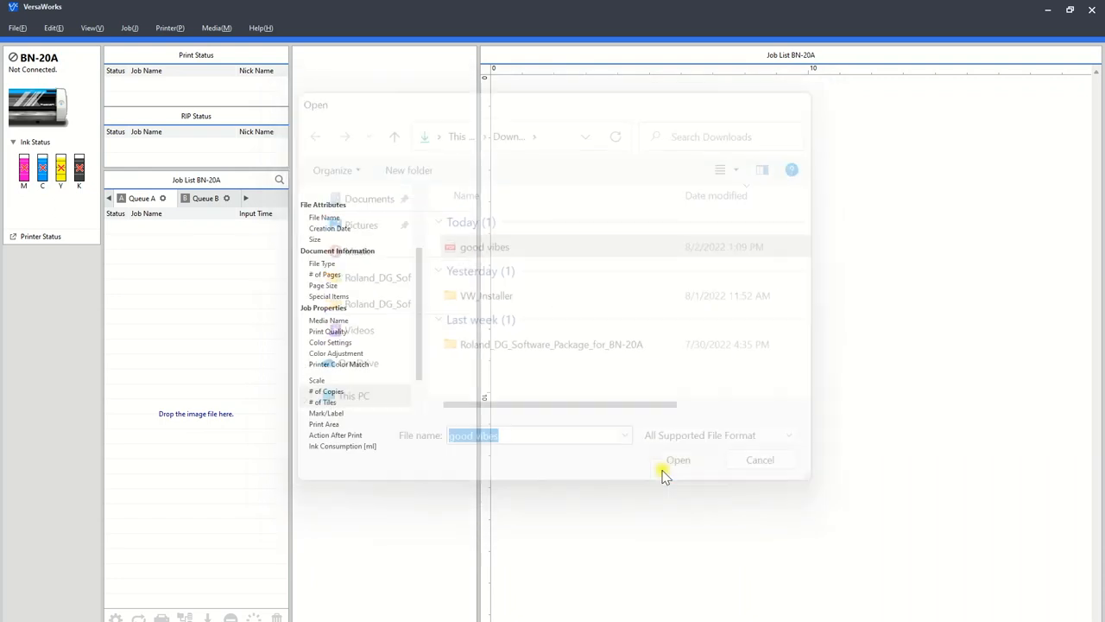
{"action": "left_click", "coordinate": [677, 460]}
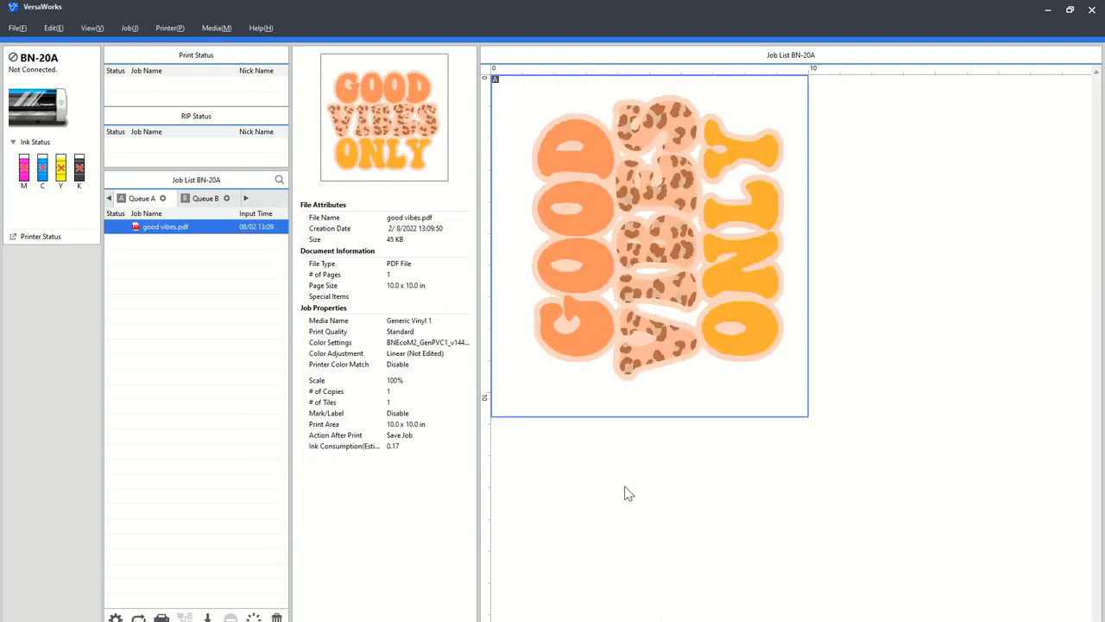
{"action": "mouse_move", "coordinate": [326, 323]}
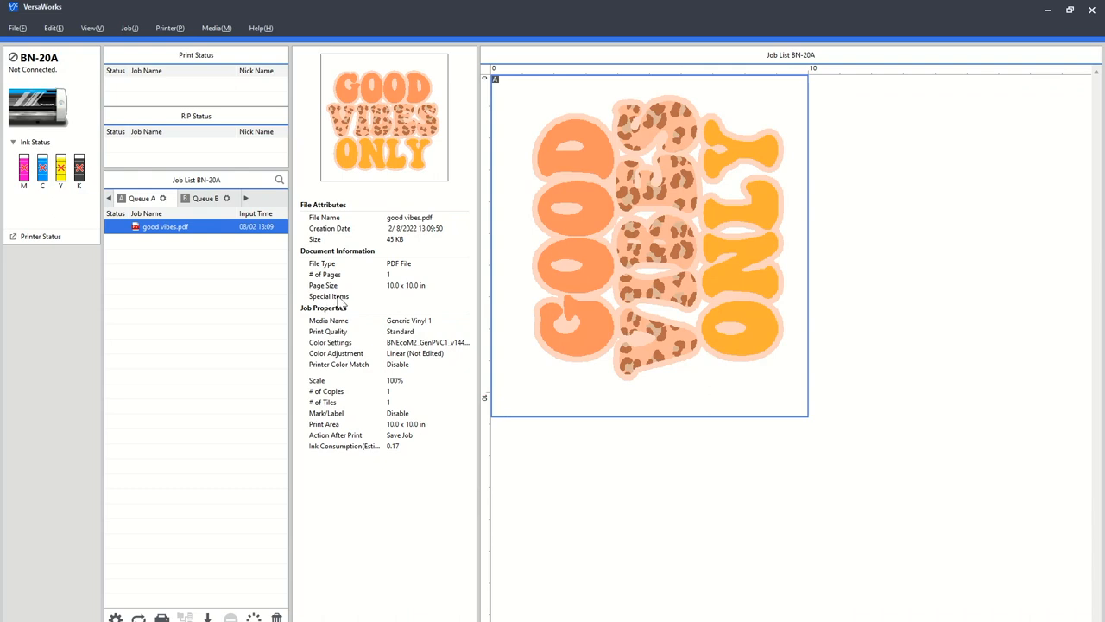
{"action": "mouse_move", "coordinate": [398, 307]}
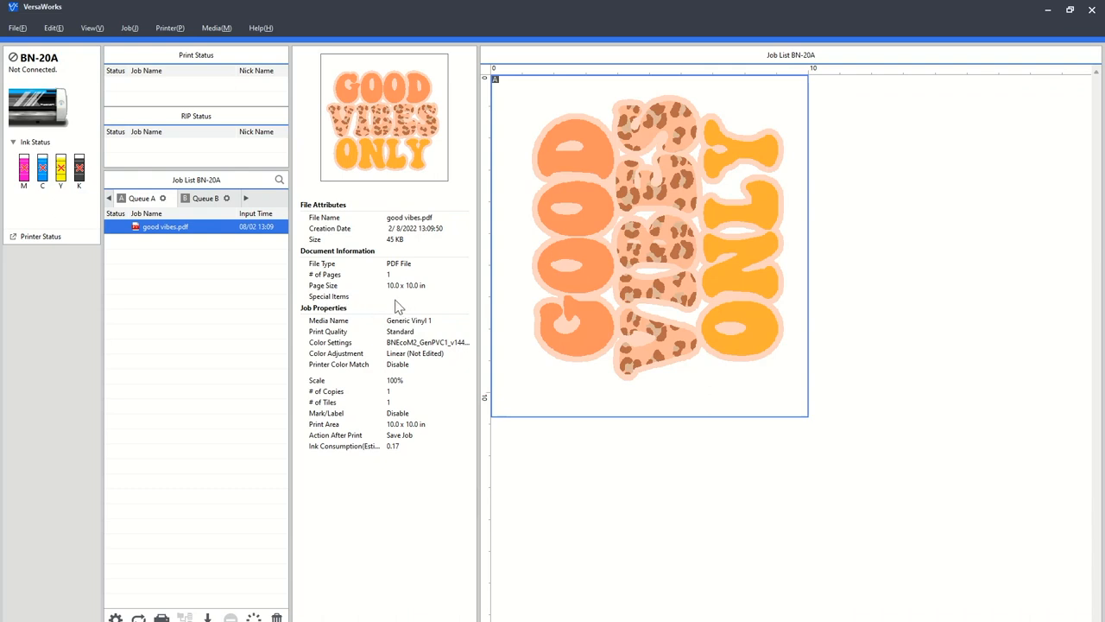
{"action": "mouse_move", "coordinate": [388, 304]}
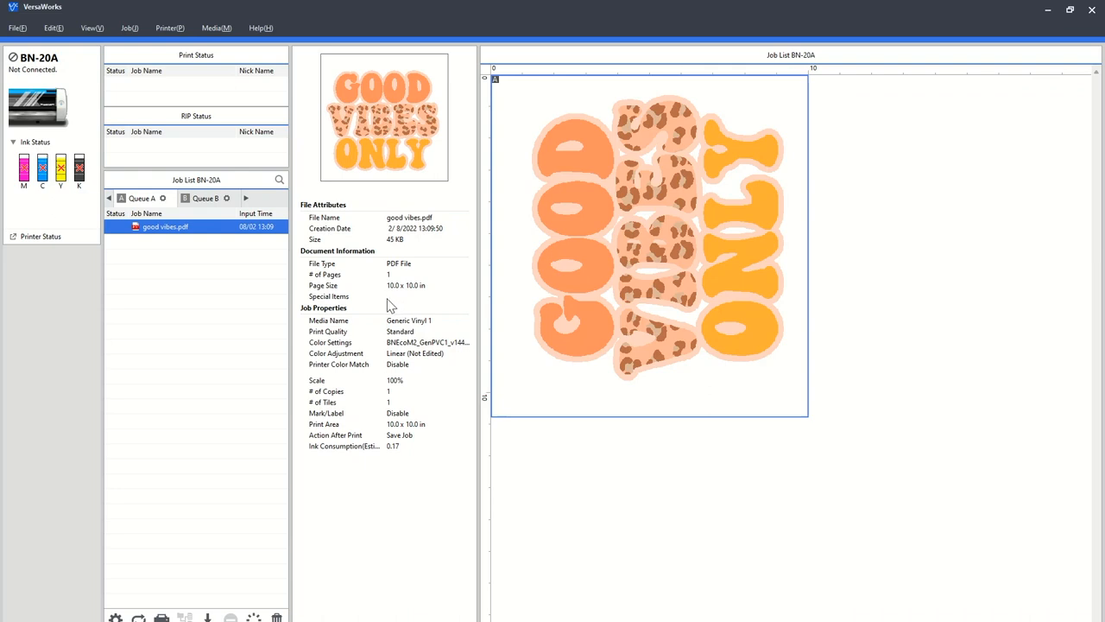
{"action": "mouse_move", "coordinate": [204, 233]}
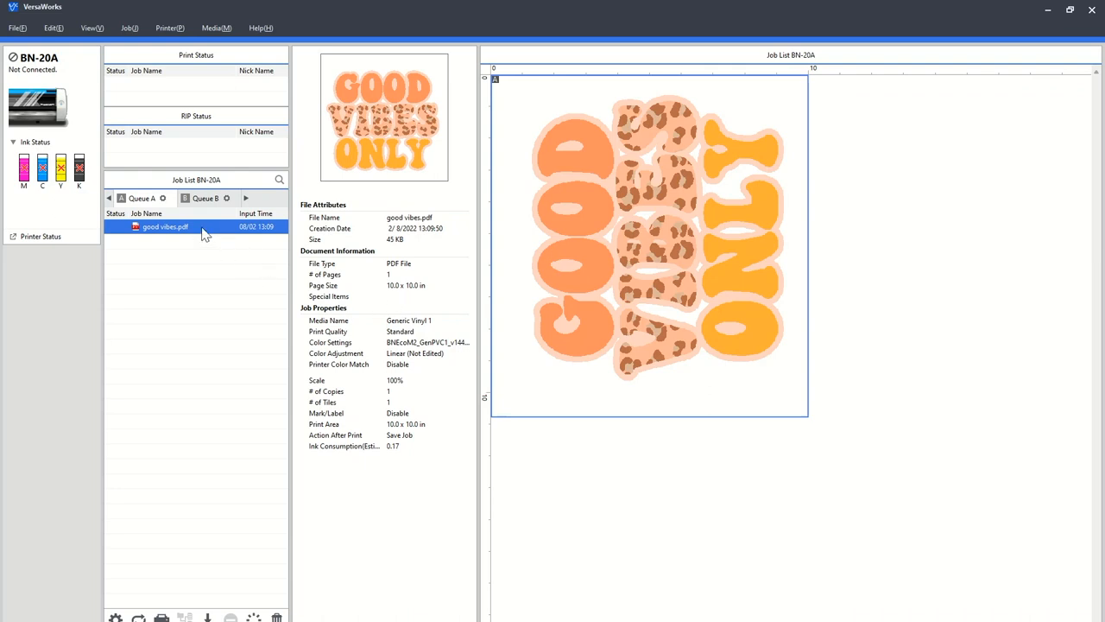
{"action": "right_click", "coordinate": [164, 226]}
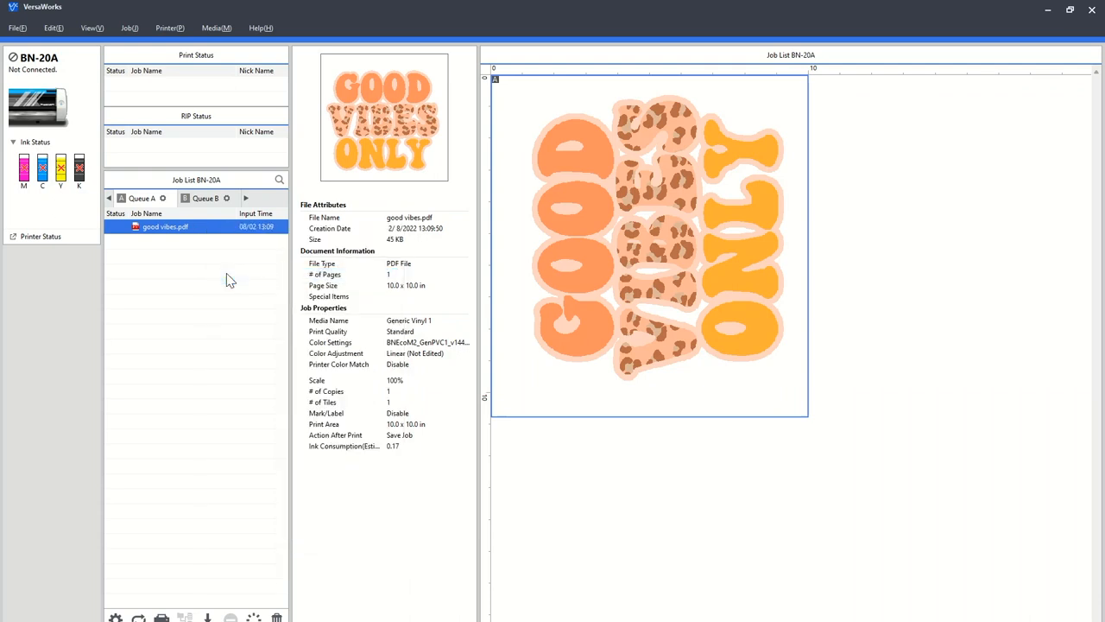
{"action": "double_click", "coordinate": [165, 226]}
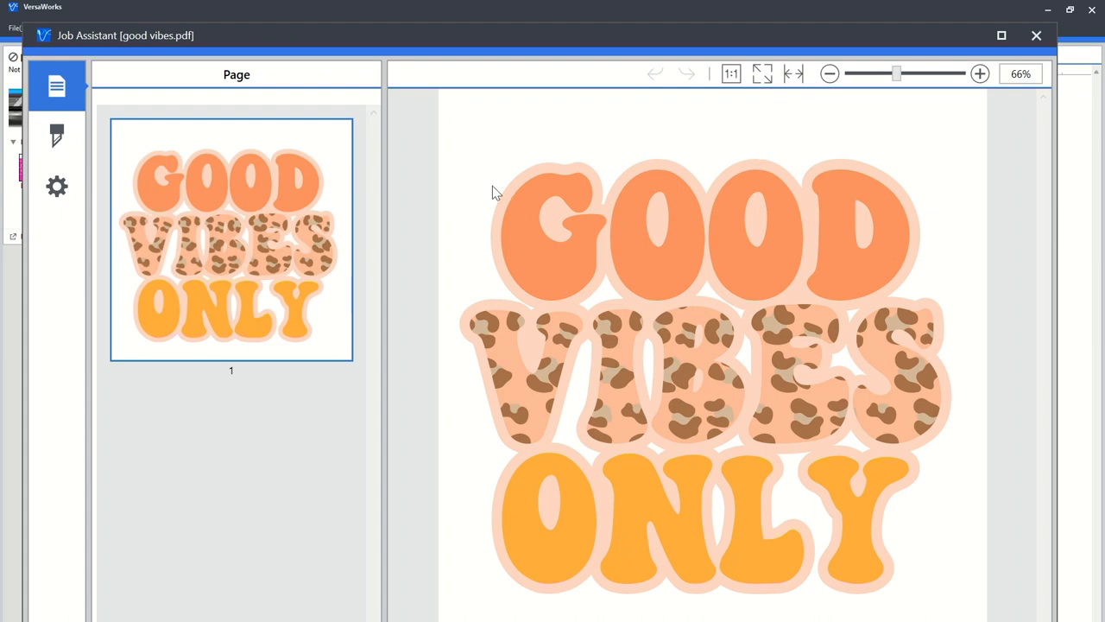
{"action": "mouse_move", "coordinate": [57, 193]}
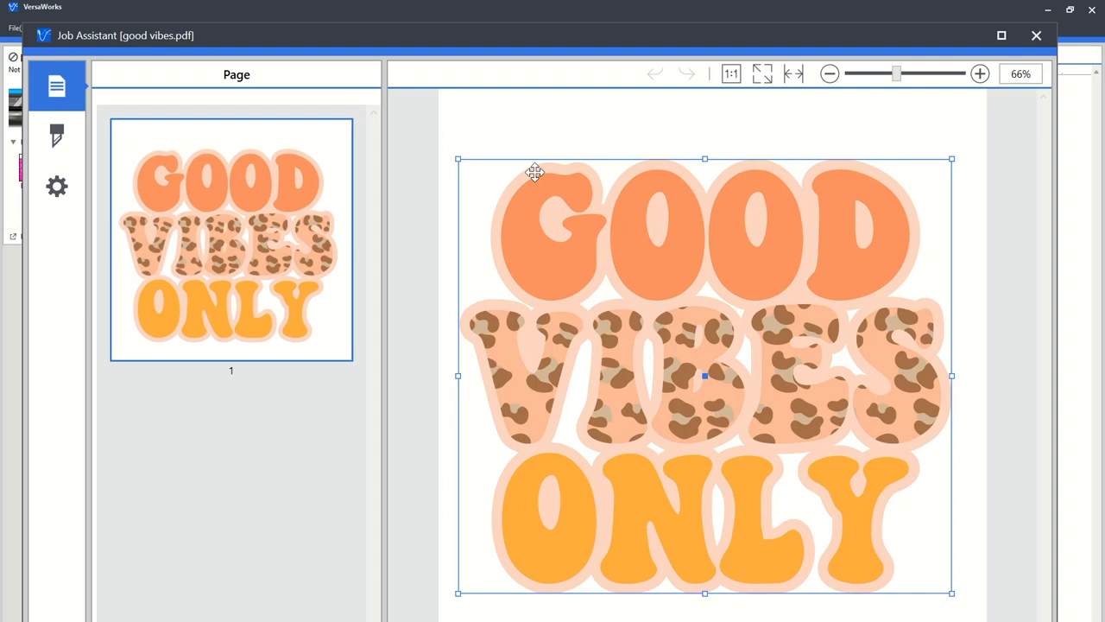
{"action": "mouse_move", "coordinate": [78, 179]}
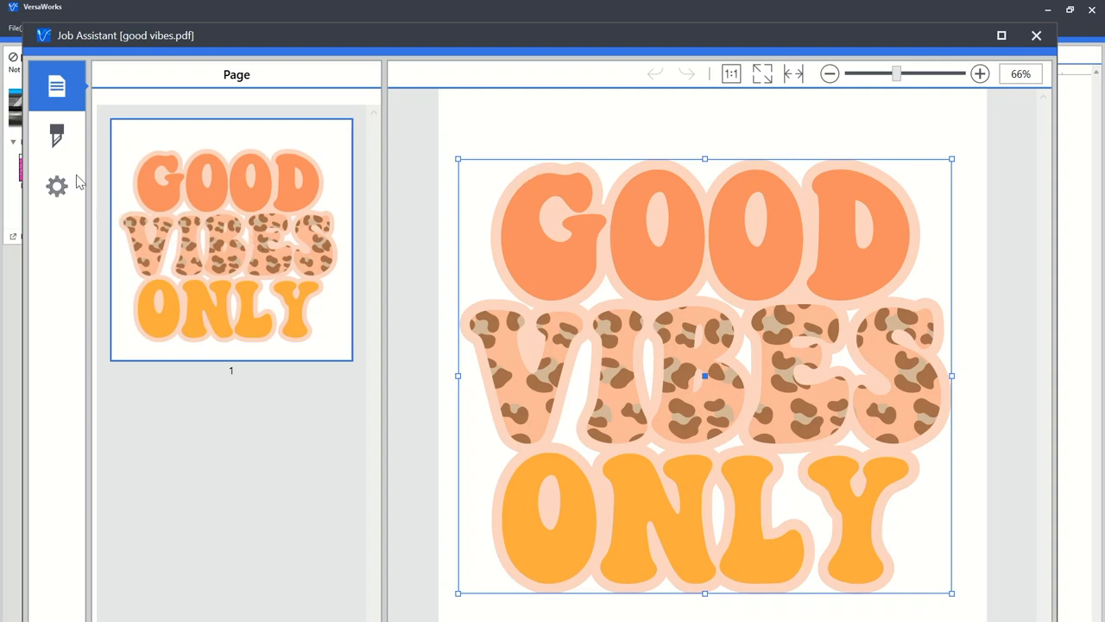
Show the Cutting Line settings for the selected good vibes design in Job Assistant
{"action": "left_click", "coordinate": [55, 135]}
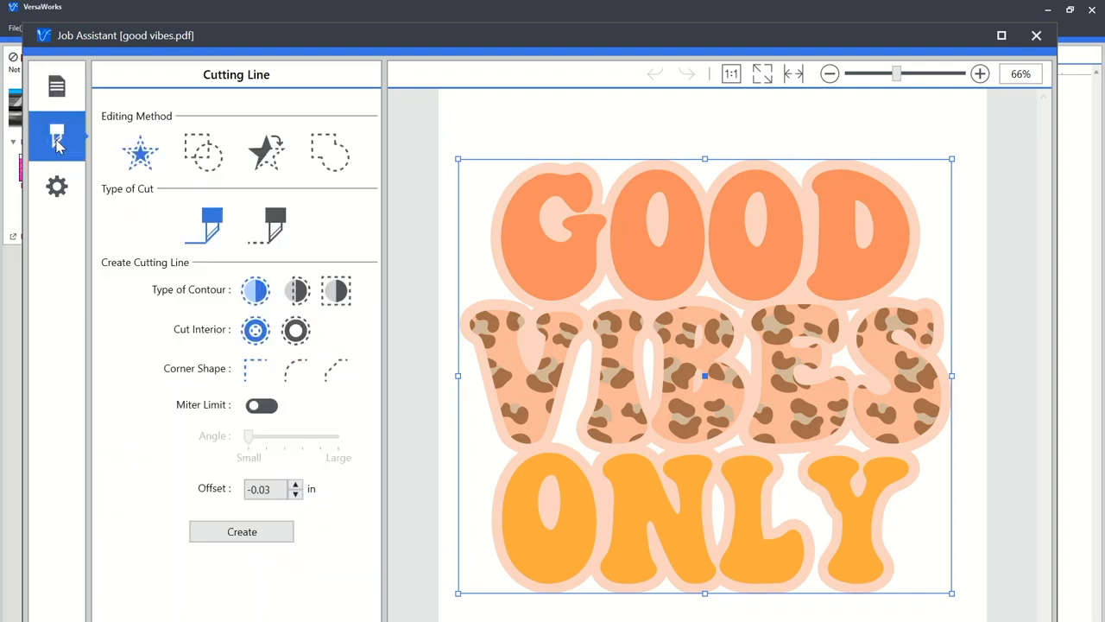
{"action": "mouse_move", "coordinate": [57, 139]}
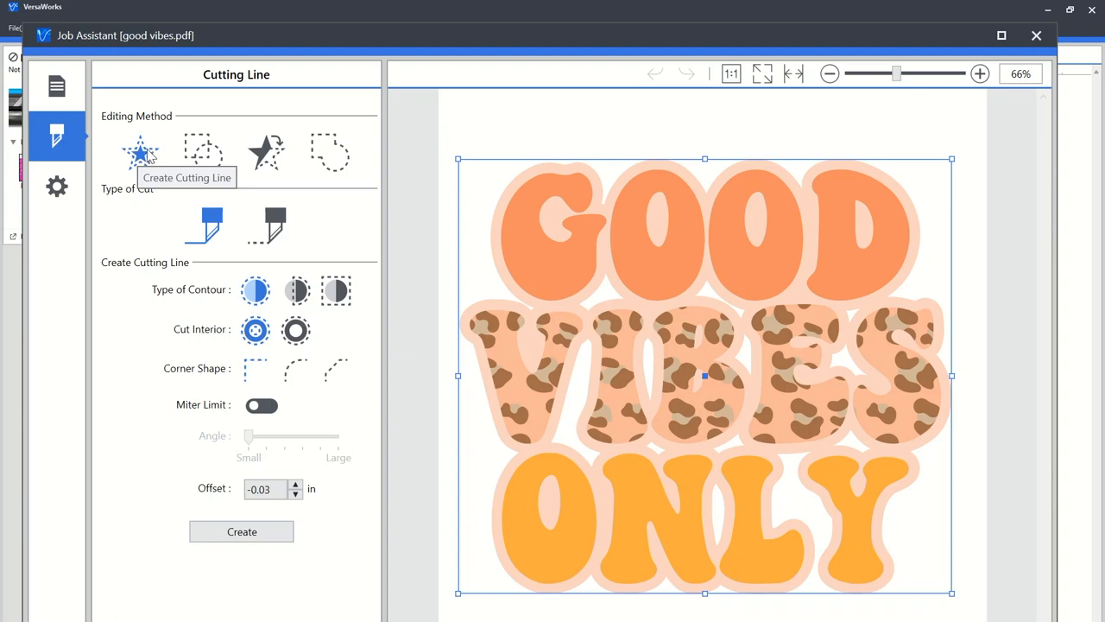
{"action": "mouse_move", "coordinate": [197, 226]}
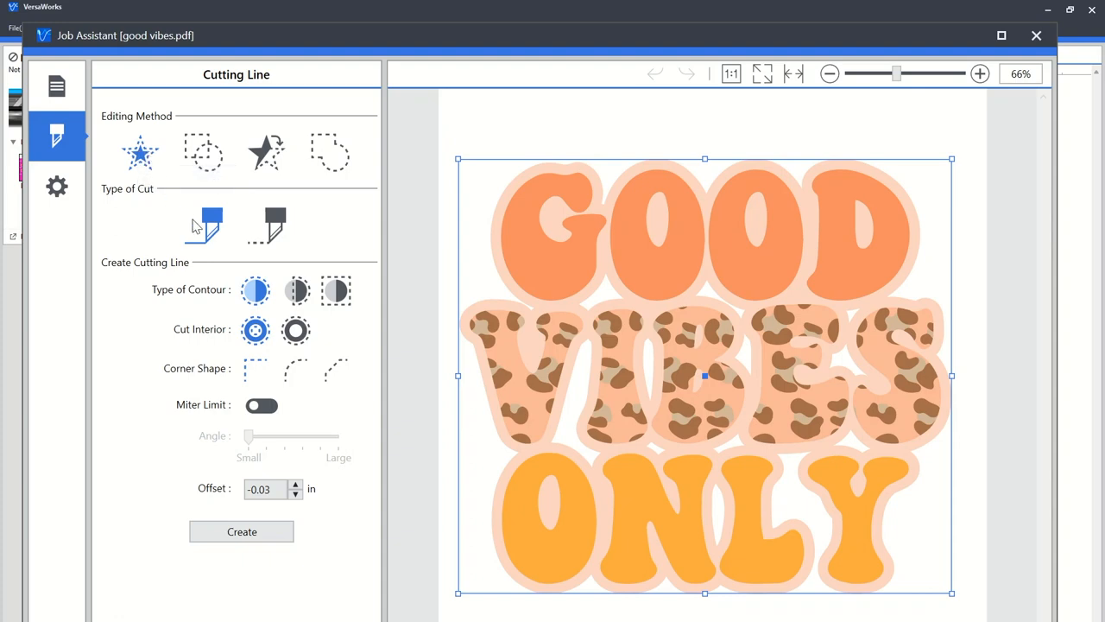
{"action": "mouse_move", "coordinate": [275, 227]}
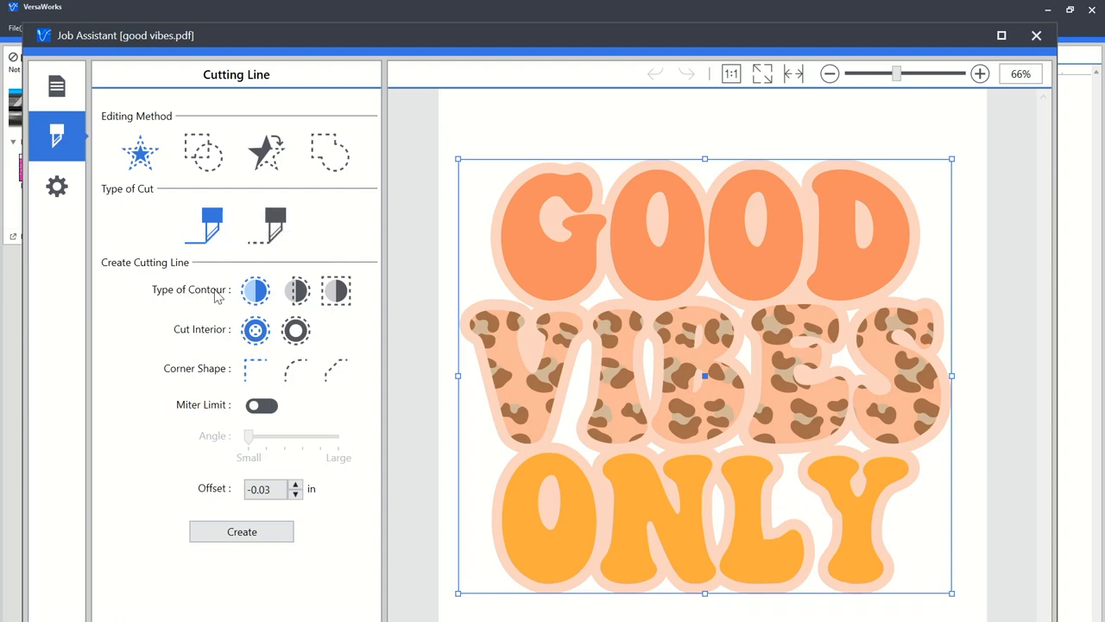
{"action": "mouse_move", "coordinate": [246, 294]}
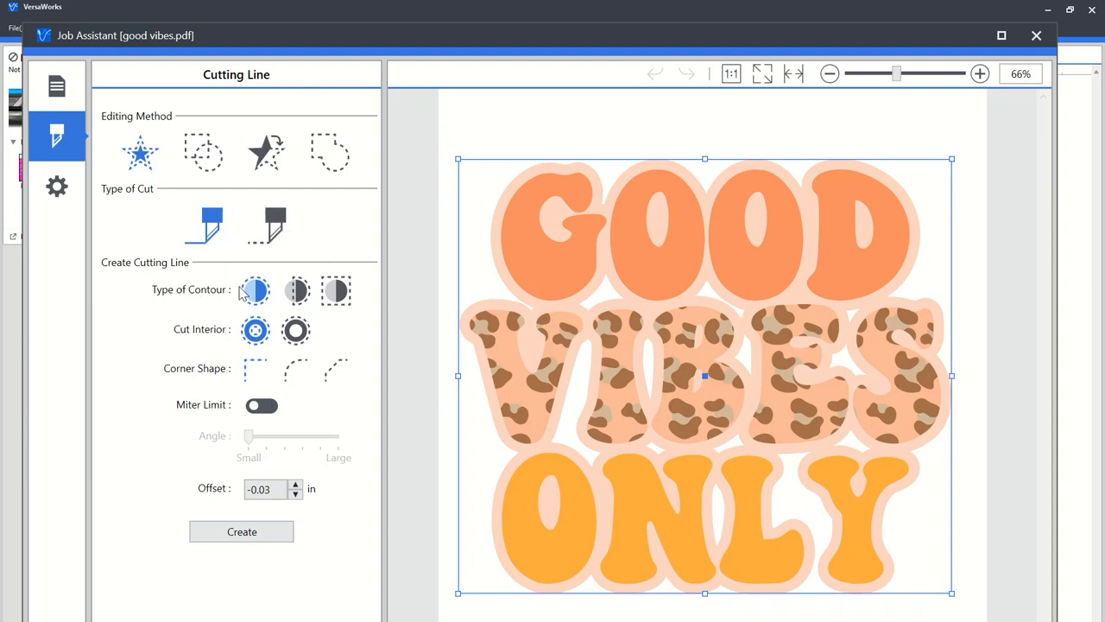
{"action": "mouse_move", "coordinate": [256, 330]}
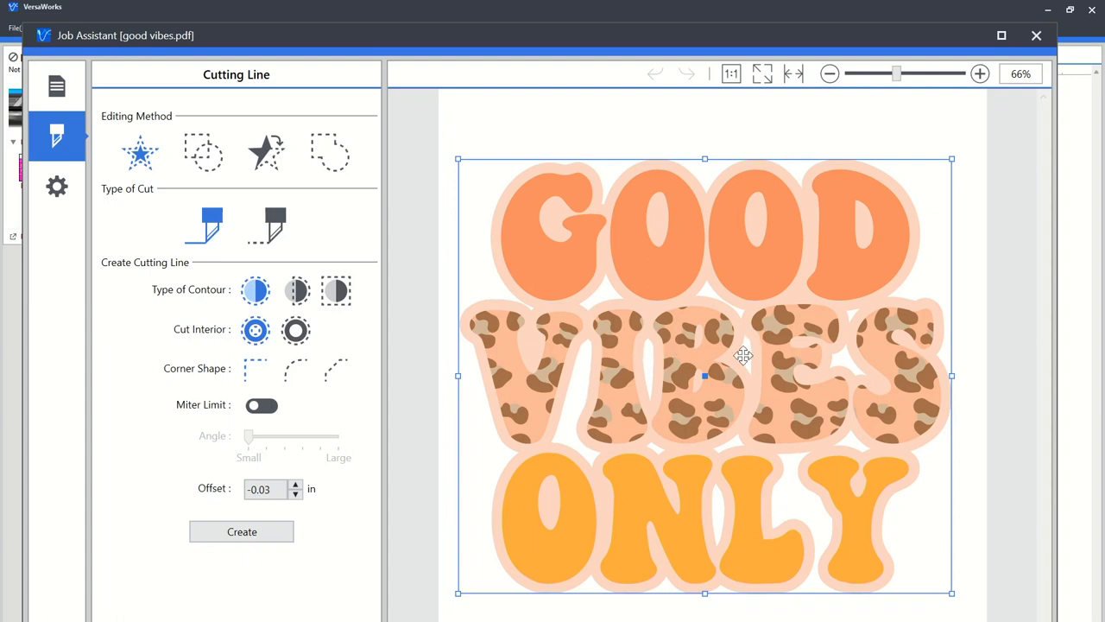
{"action": "mouse_move", "coordinate": [273, 356]}
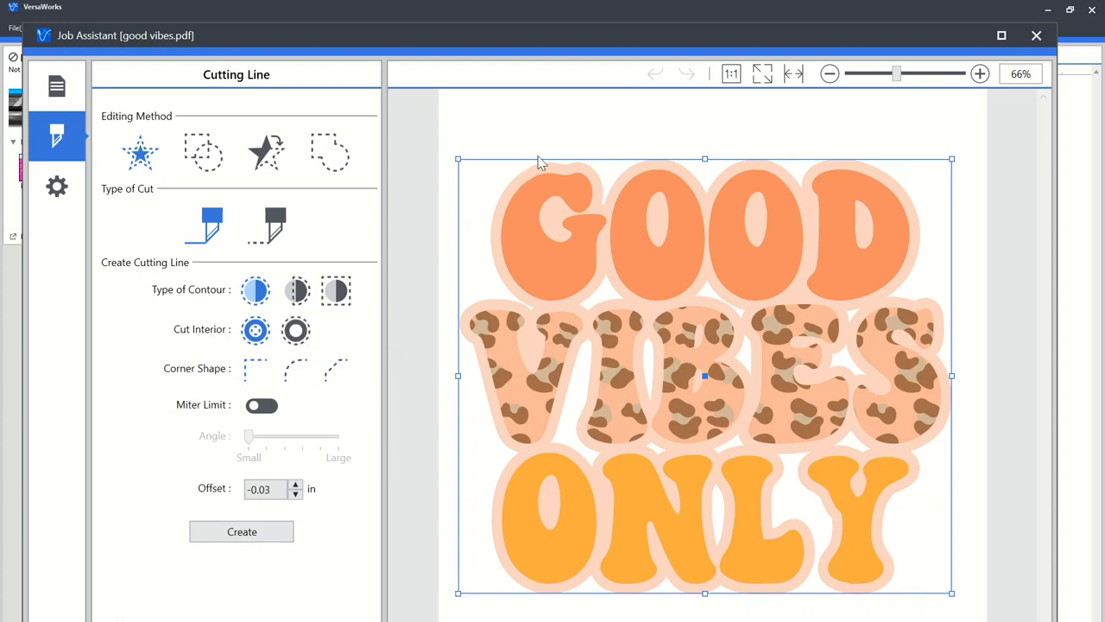
{"action": "mouse_move", "coordinate": [586, 324]}
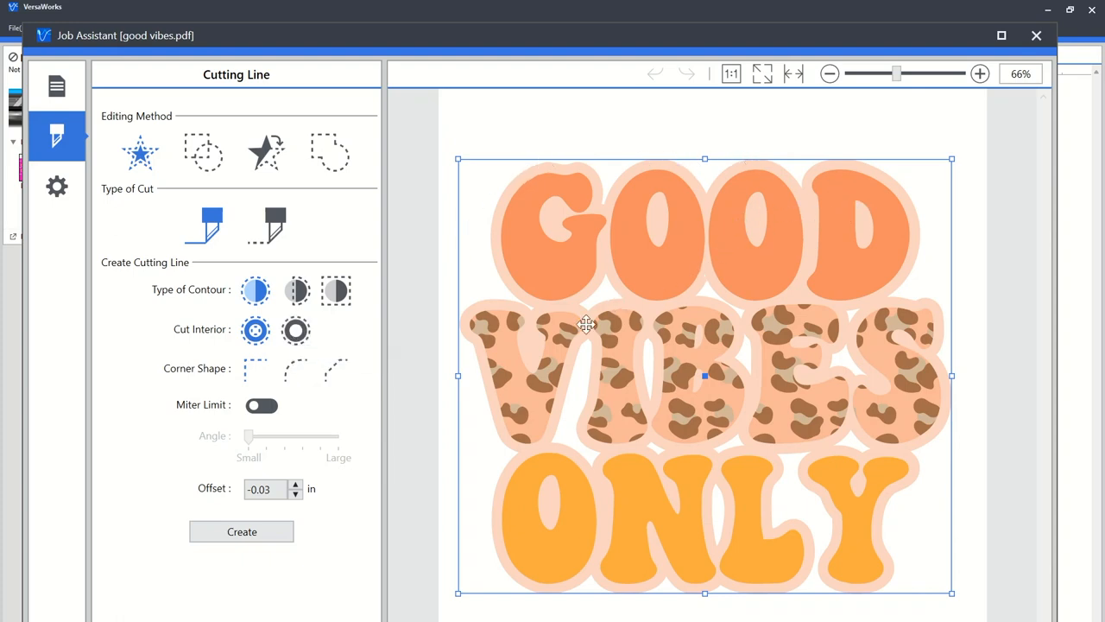
{"action": "mouse_move", "coordinate": [562, 407]}
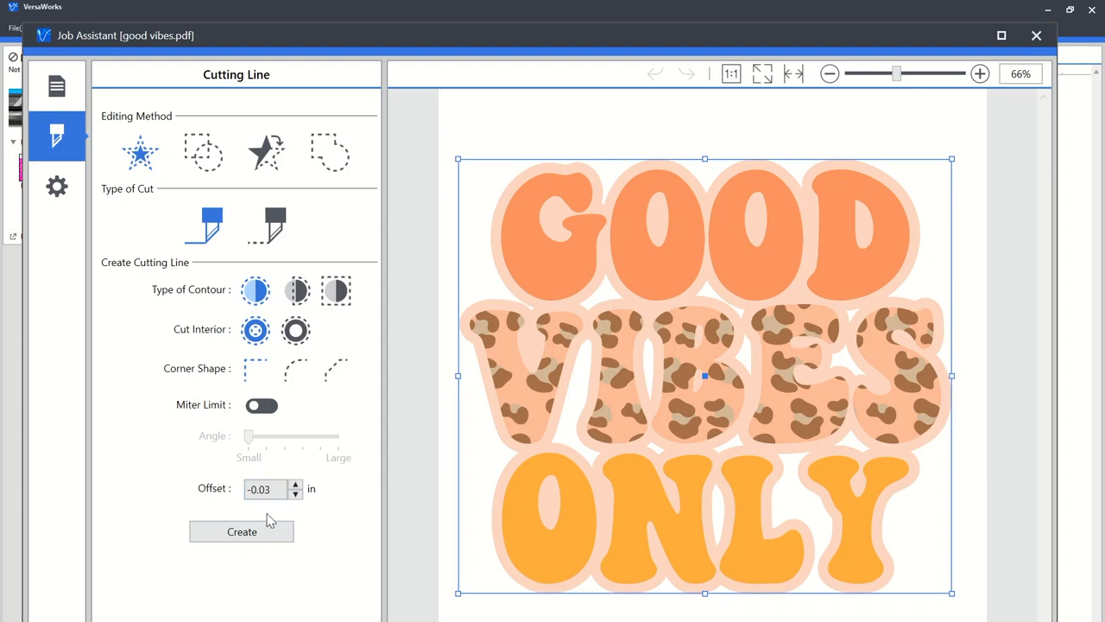
Generate the -0.03 in contour cut line and zoom in and out to verify it around the letters
{"action": "left_click", "coordinate": [242, 532]}
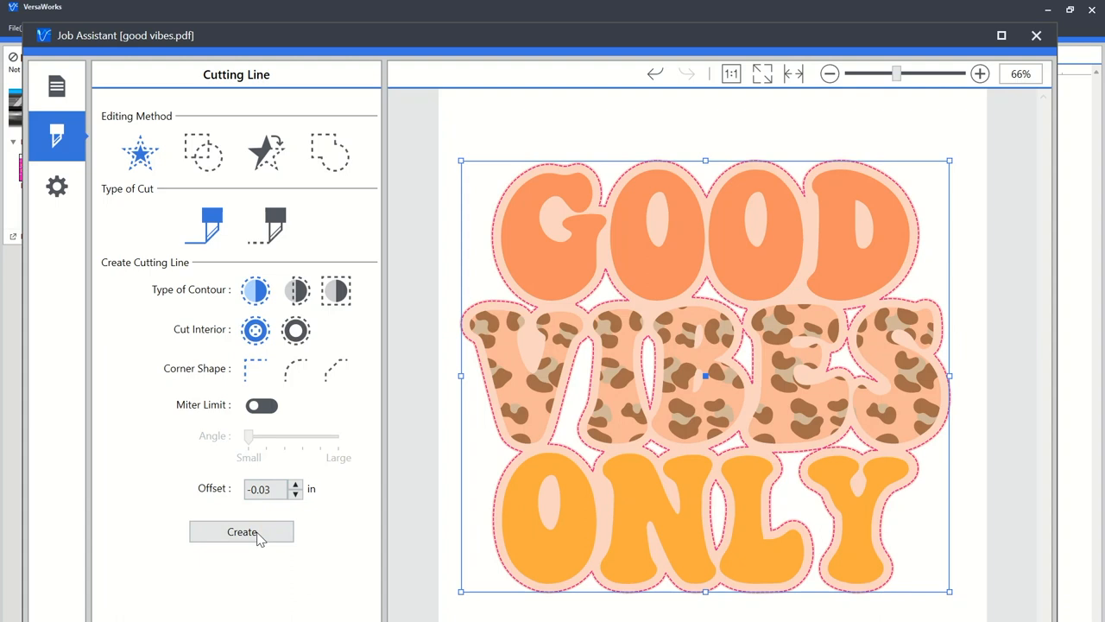
{"action": "mouse_move", "coordinate": [981, 72]}
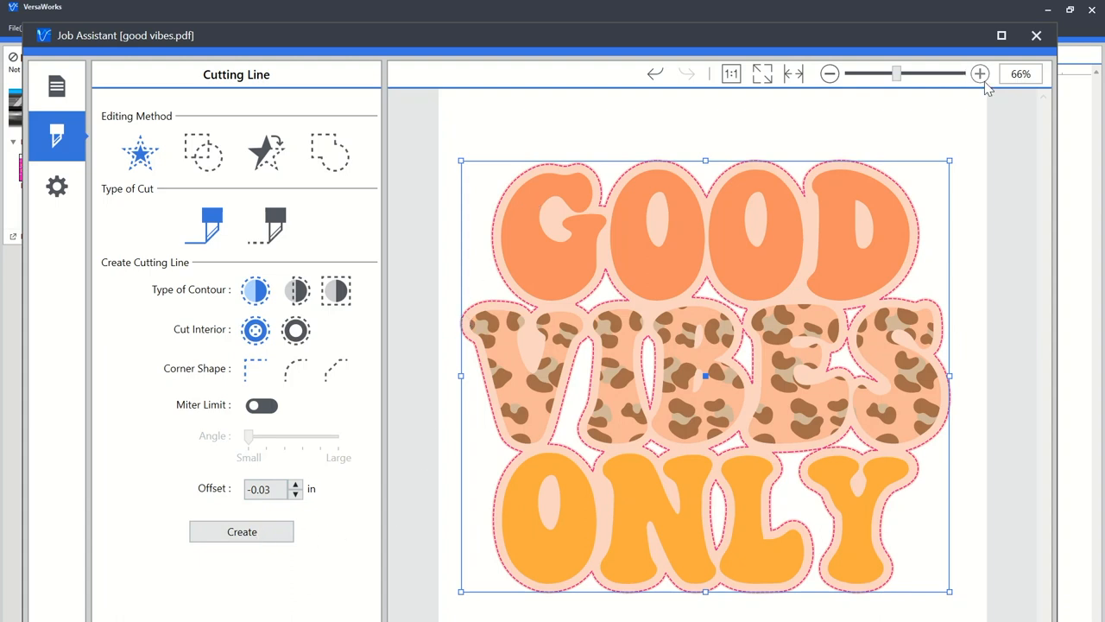
{"action": "left_click", "coordinate": [981, 72]}
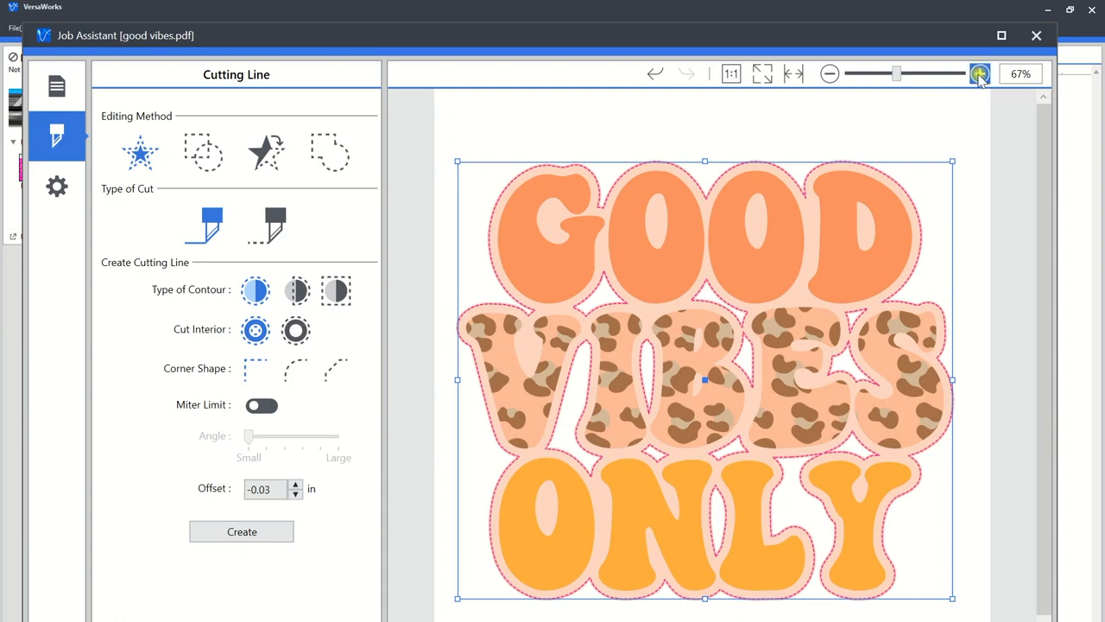
{"action": "left_click", "coordinate": [979, 72]}
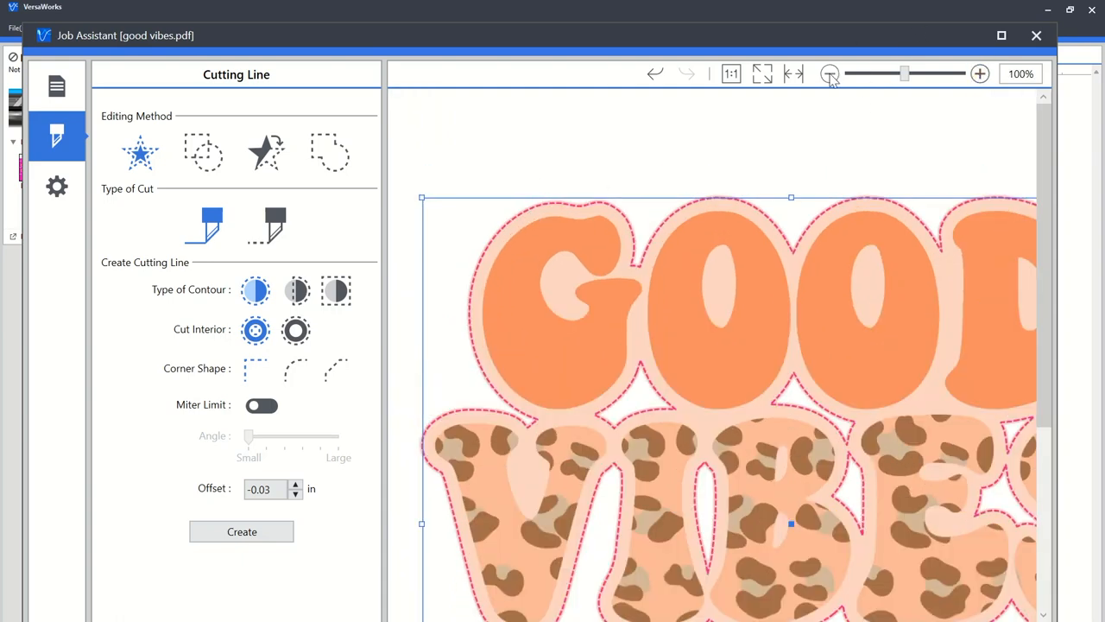
{"action": "left_click", "coordinate": [829, 73]}
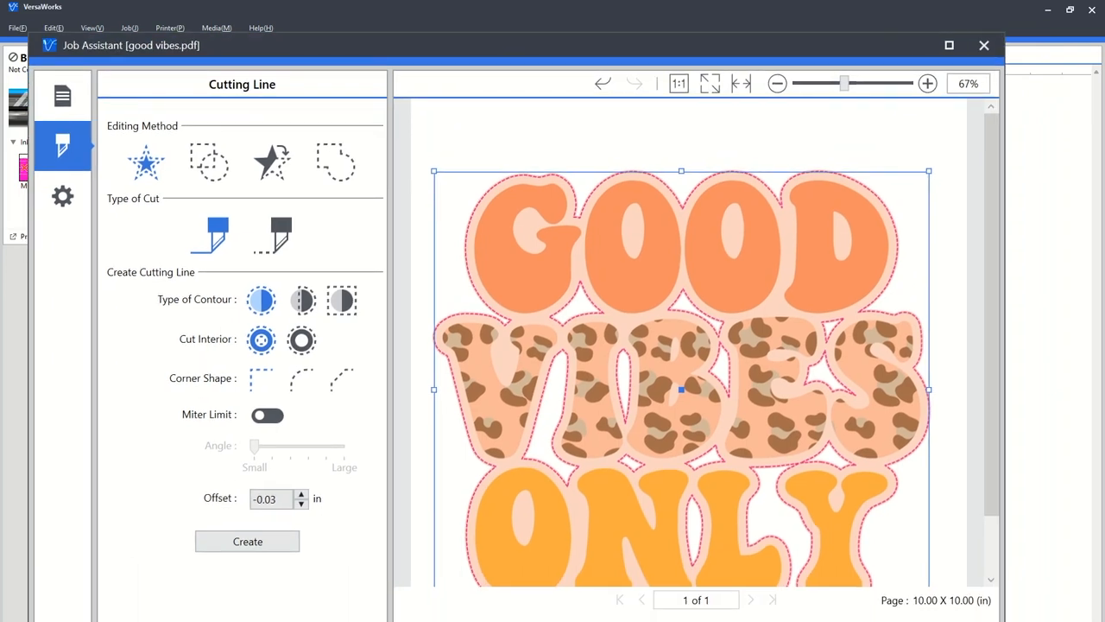
Close Job Assistant and confirm Yes to add the cut-line good vibes.pdf as a second Queue A job
{"action": "left_click", "coordinate": [247, 542]}
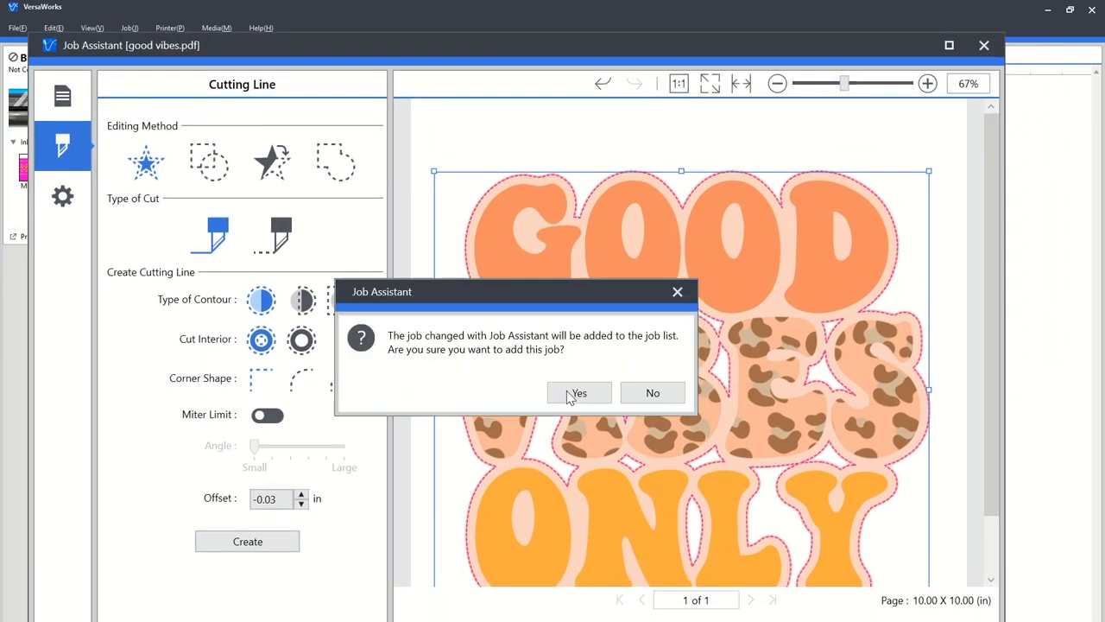
{"action": "left_click", "coordinate": [576, 394]}
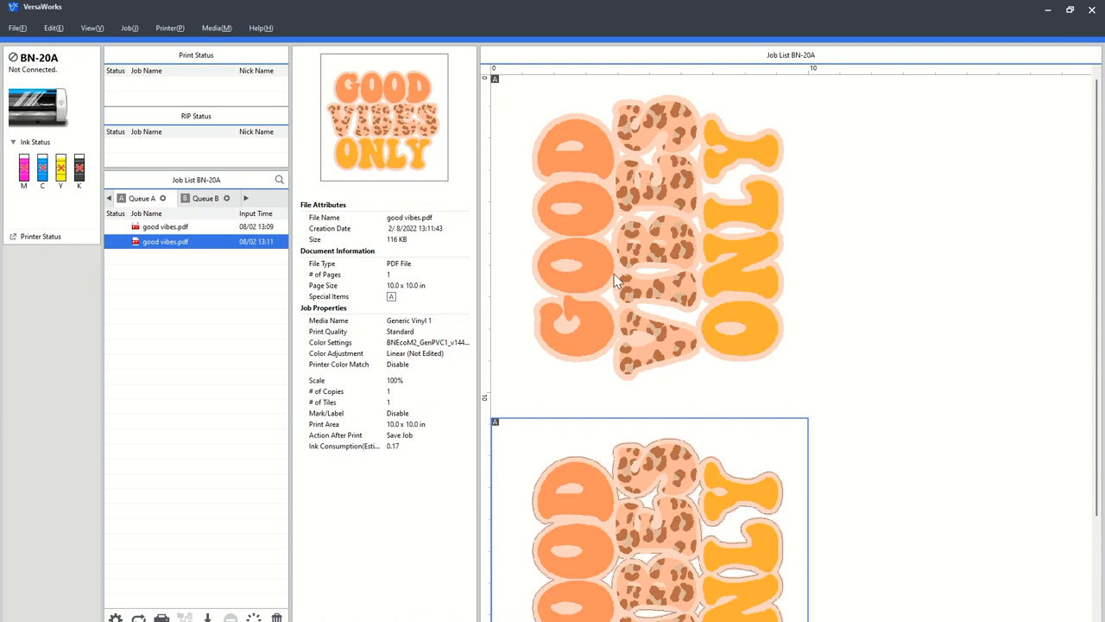
{"action": "left_click", "coordinate": [166, 226]}
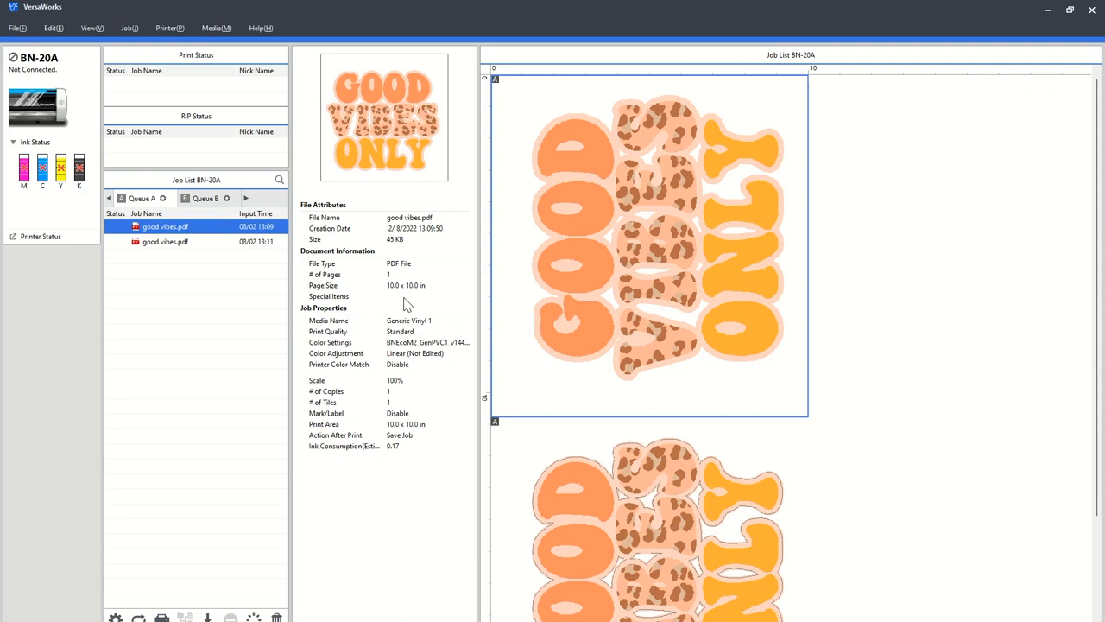
{"action": "left_click", "coordinate": [166, 241]}
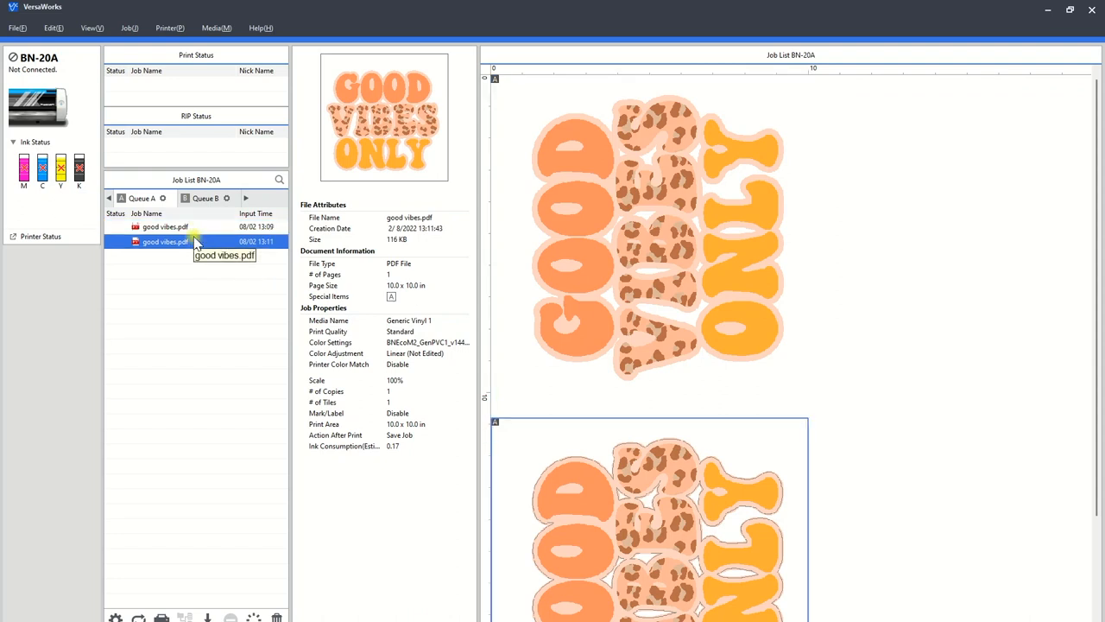
{"action": "mouse_move", "coordinate": [656, 456]}
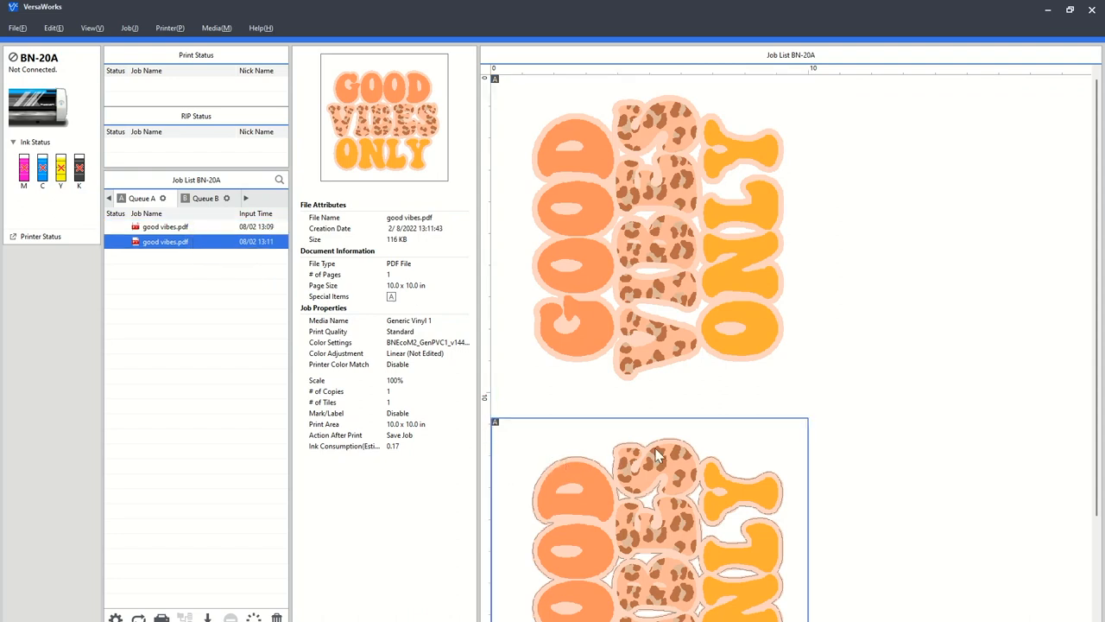
{"action": "mouse_move", "coordinate": [387, 304]}
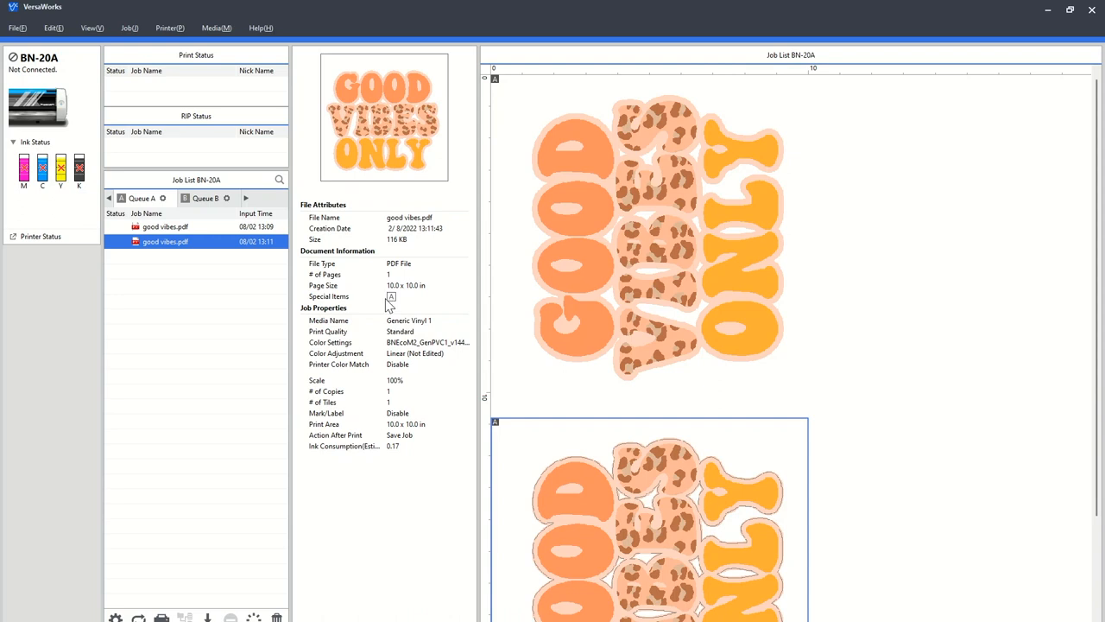
{"action": "right_click", "coordinate": [166, 242]}
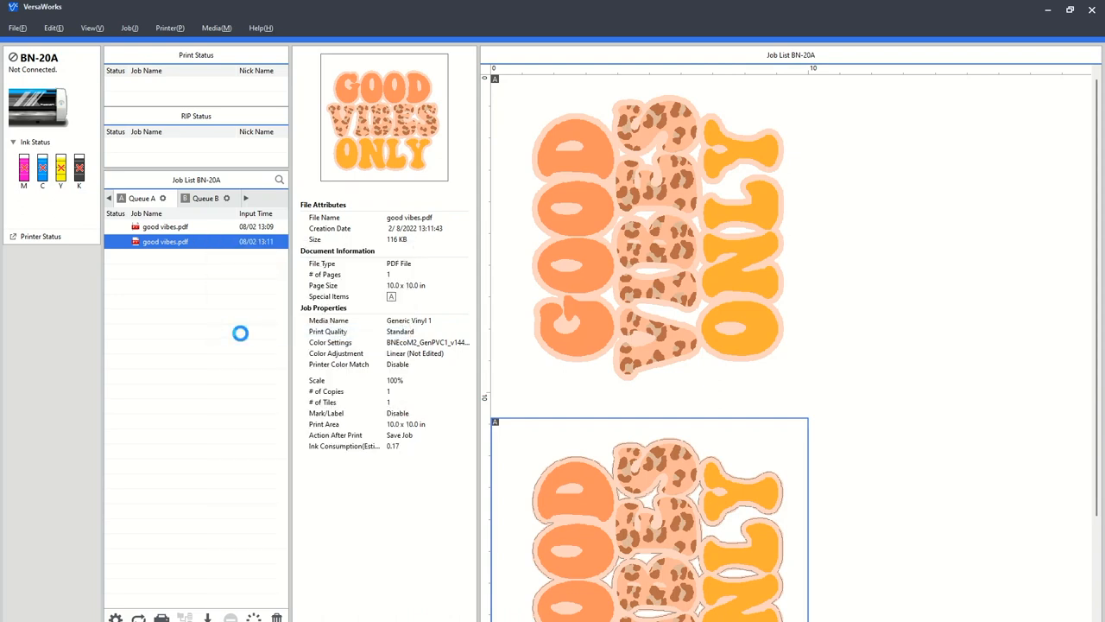
{"action": "double_click", "coordinate": [166, 242]}
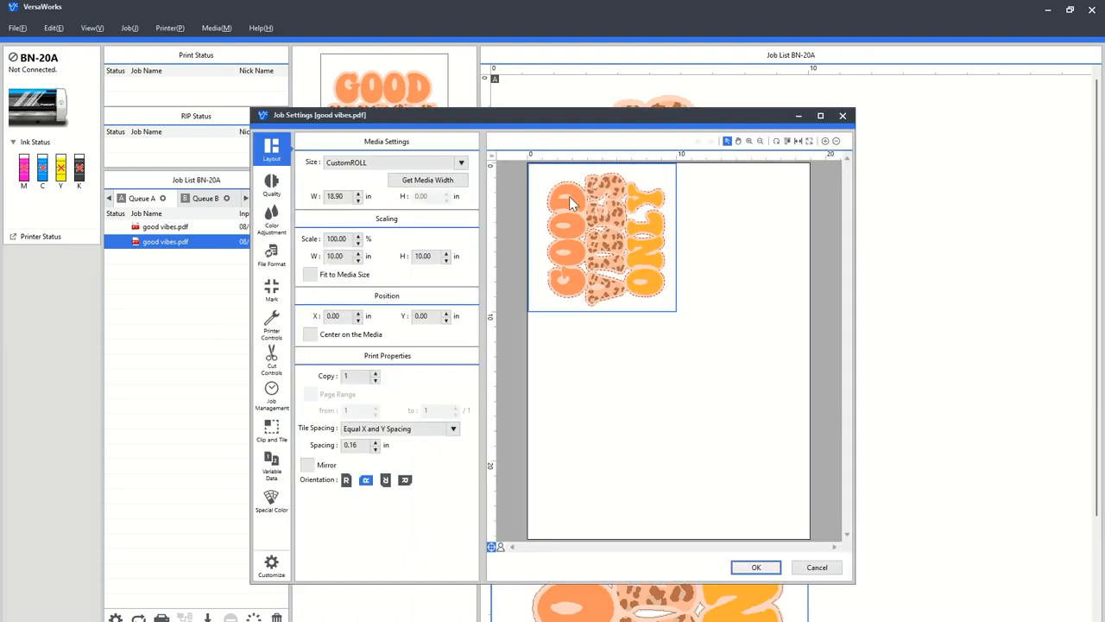
{"action": "mouse_move", "coordinate": [656, 273]}
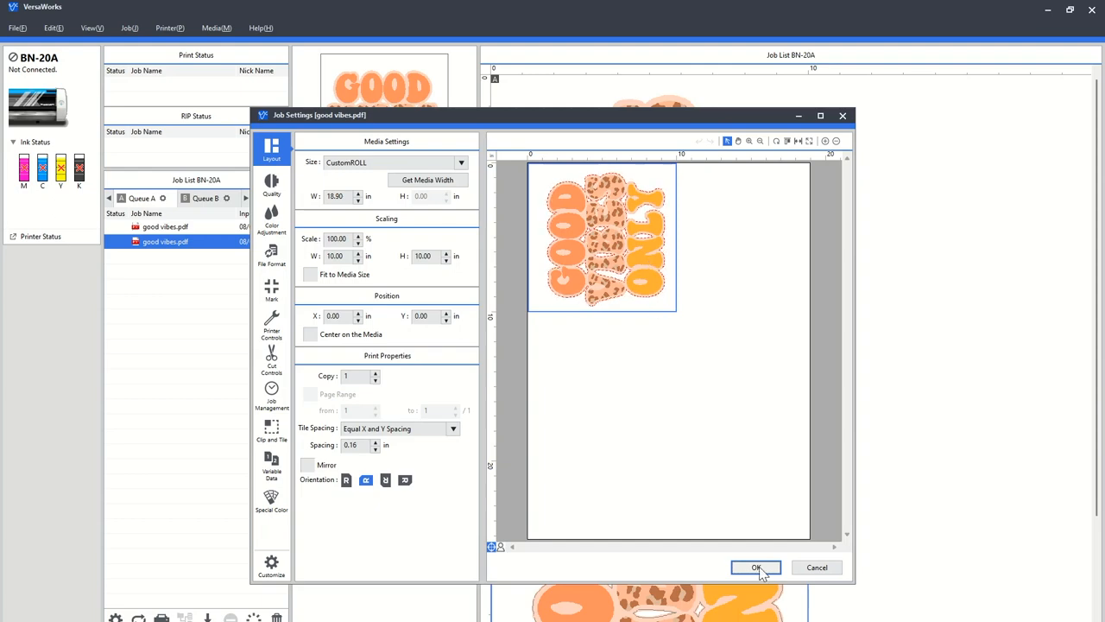
{"action": "left_click", "coordinate": [756, 567]}
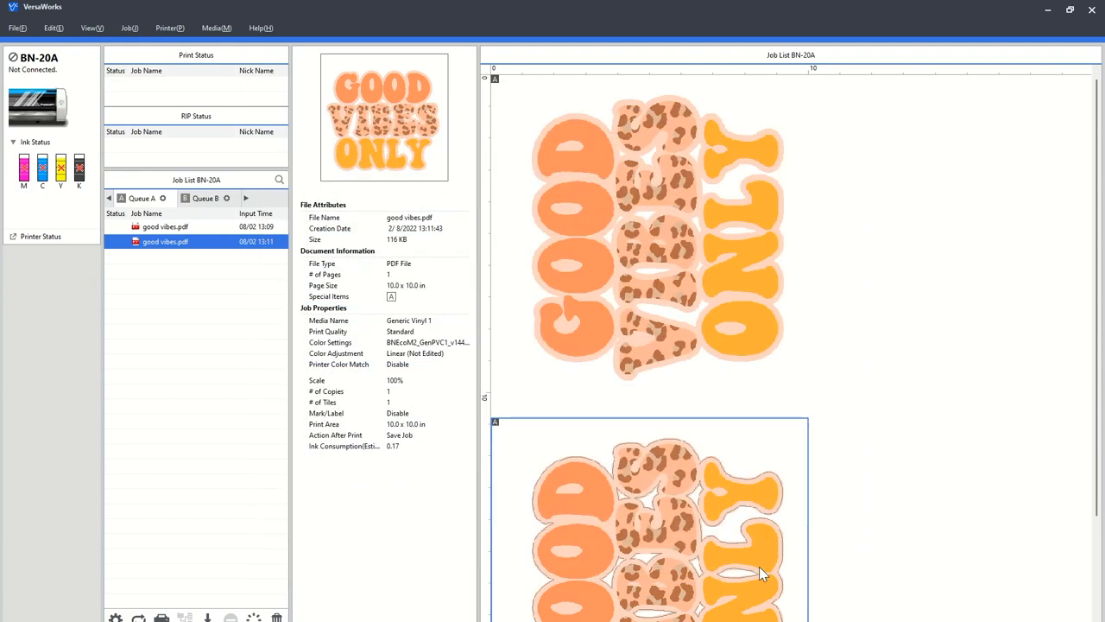